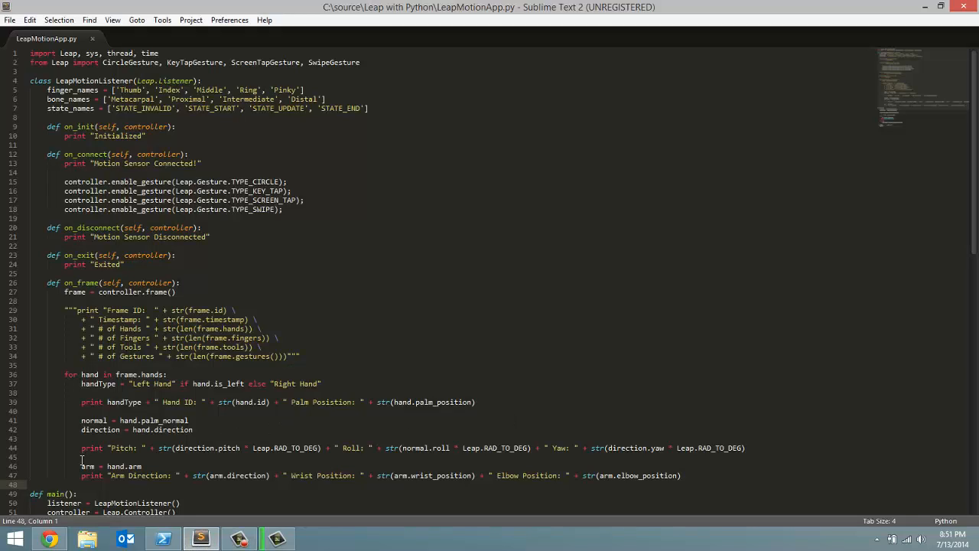
# Place the cursor at the end of the elbow position print line to add a new indented line
pyautogui.moveTo(82, 465); pyautogui.dragTo(276, 474)
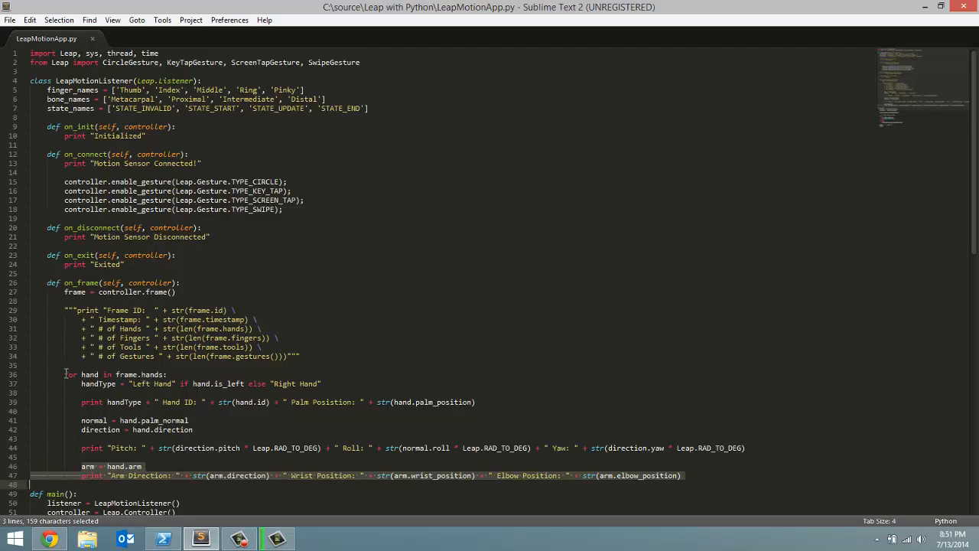
pyautogui.click(66, 373)
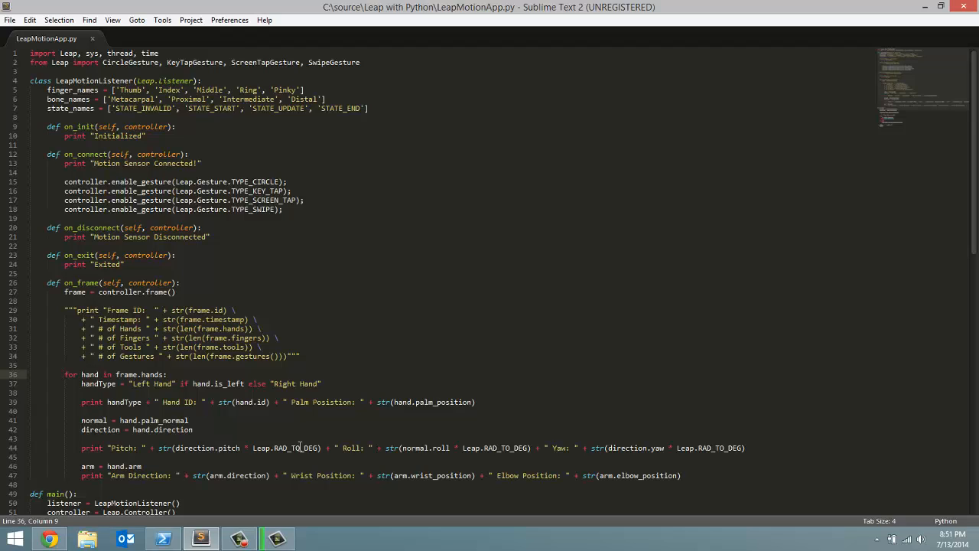
pyautogui.click(67, 373)
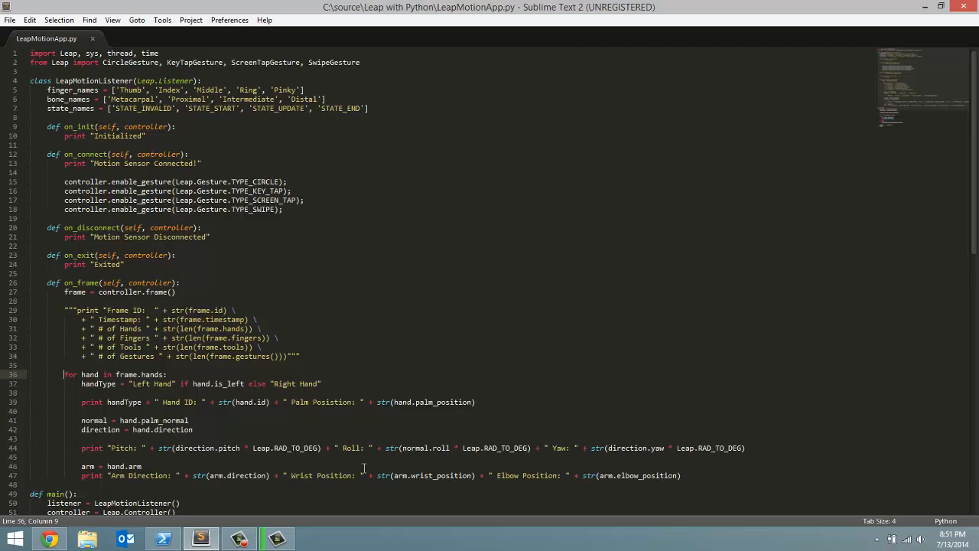
pyautogui.click(679, 474)
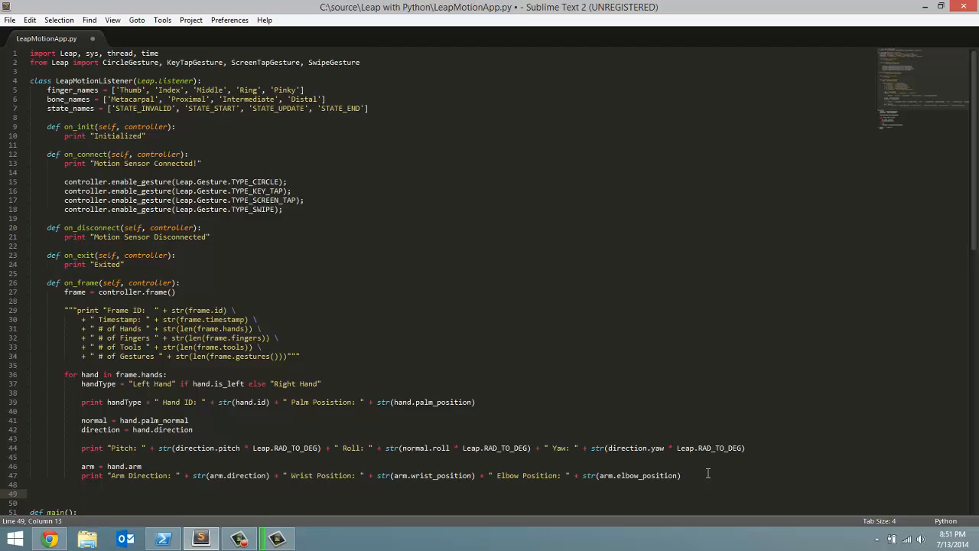
# Write the loop header 'for finger in hand.fingers:' inside the hand loop
pyautogui.write('for')
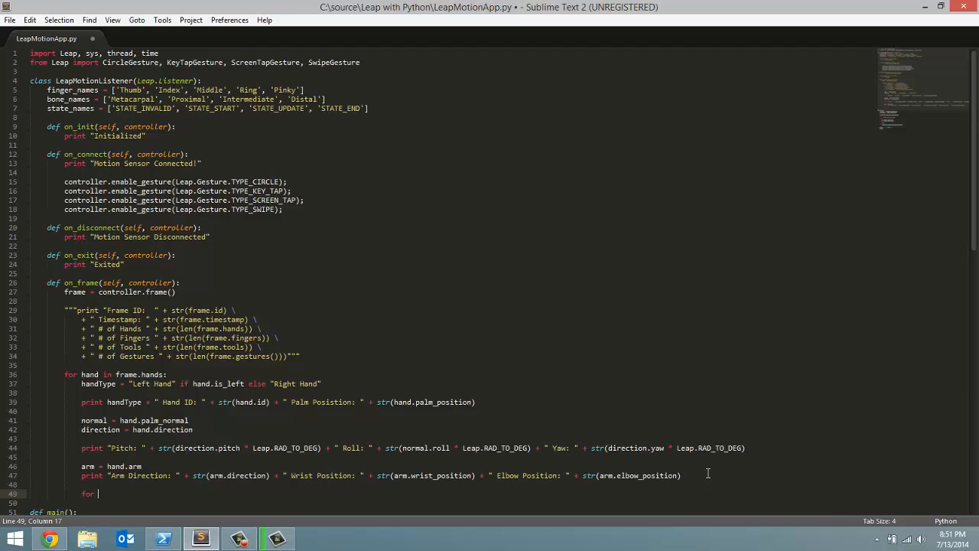
pyautogui.write('finger')
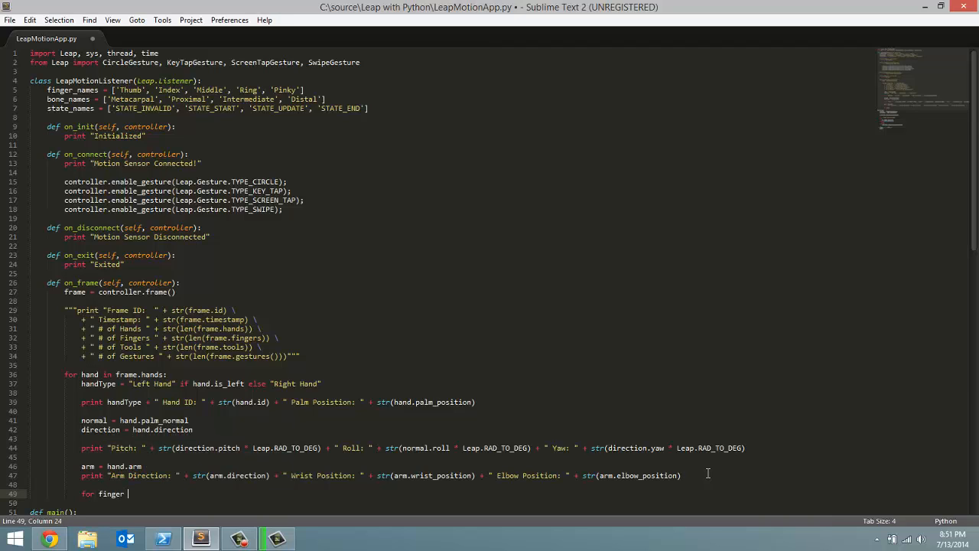
pyautogui.write('in')
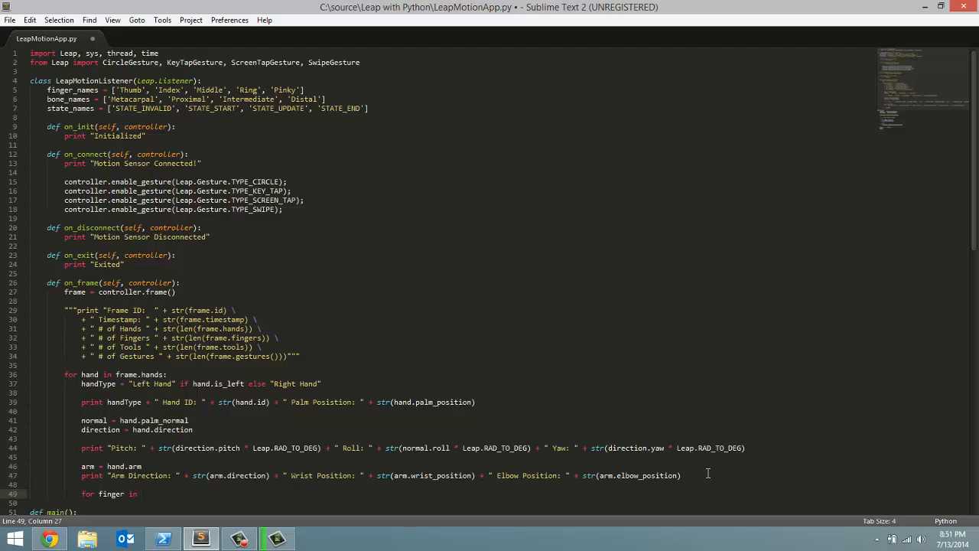
pyautogui.write('hand.fingers:')
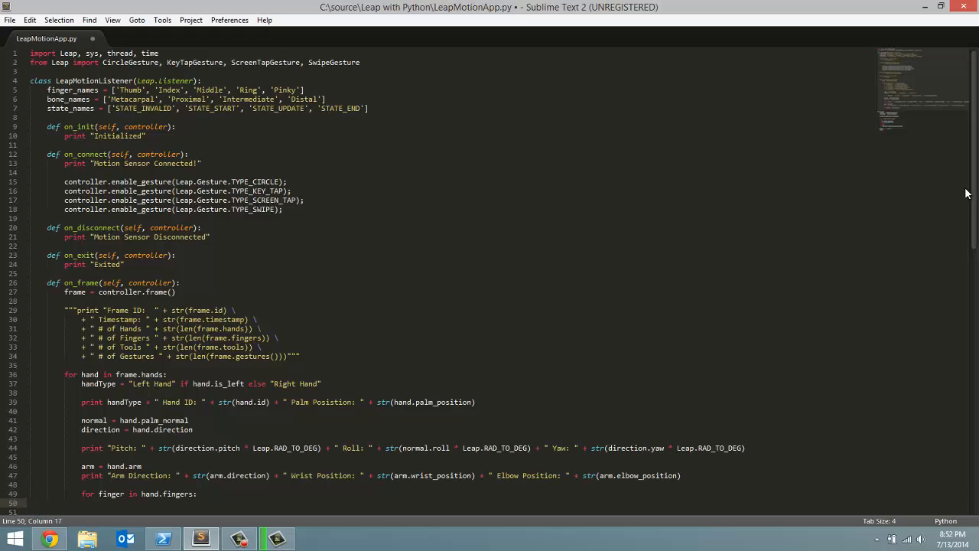
pyautogui.scroll(-3)
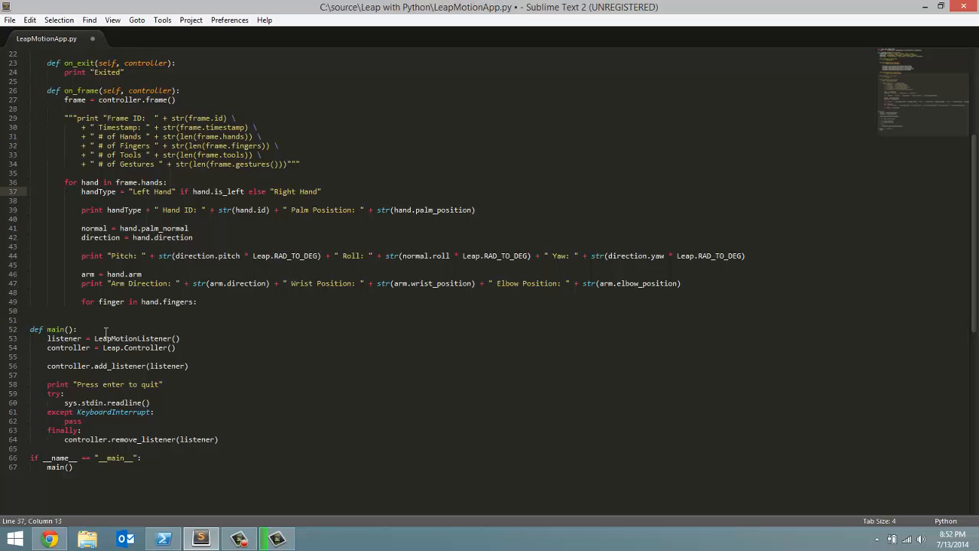
pyautogui.moveTo(231, 251)
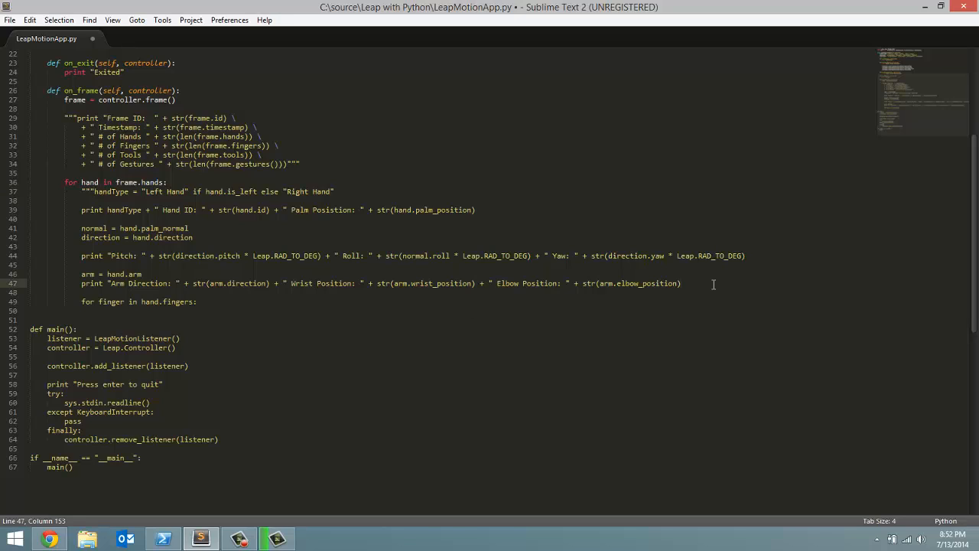
# Enclose the handType-to-elbow print block in triple quotes and start the finger loop body
pyautogui.write('"""')
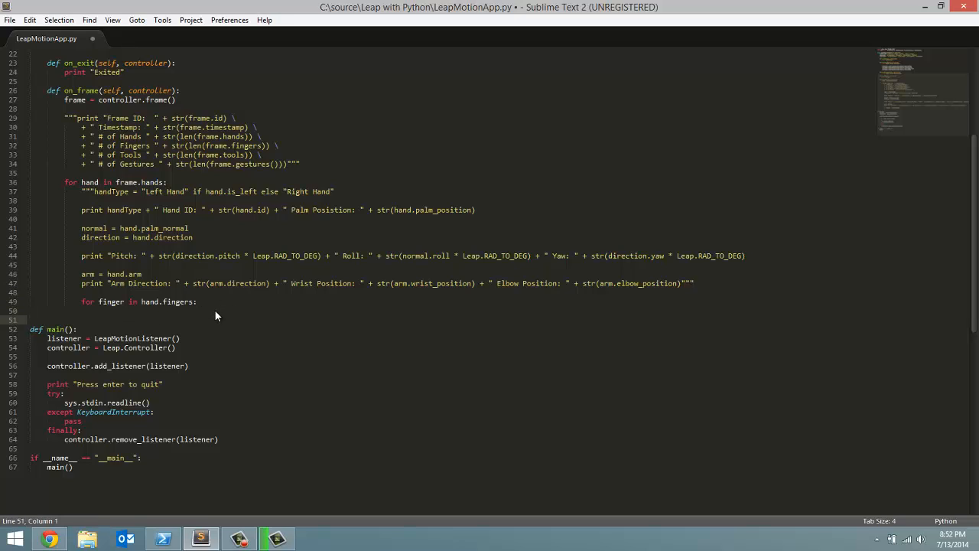
pyautogui.press('enter')
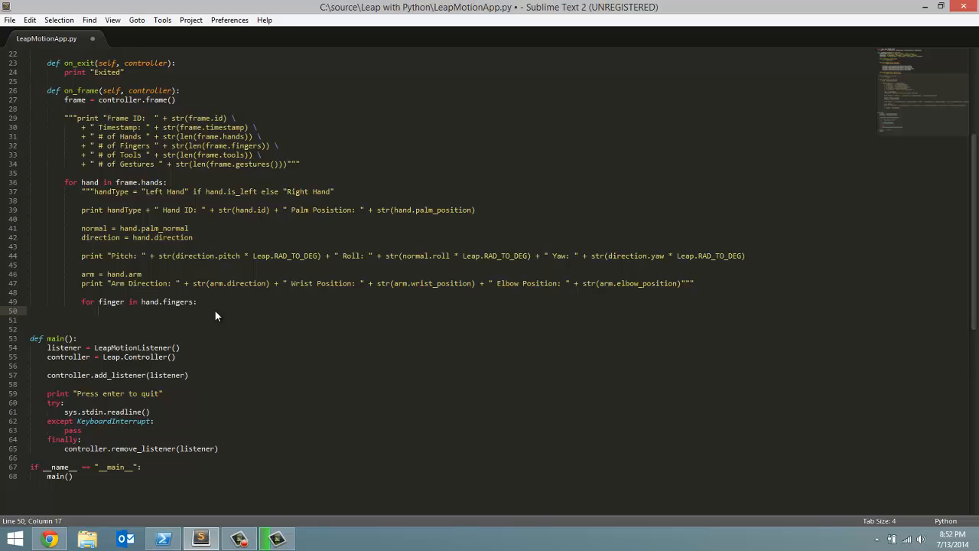
# Start 'print ""' in the finger loop, reviewing the finger_names and bone_names lists above
pyautogui.write('print')
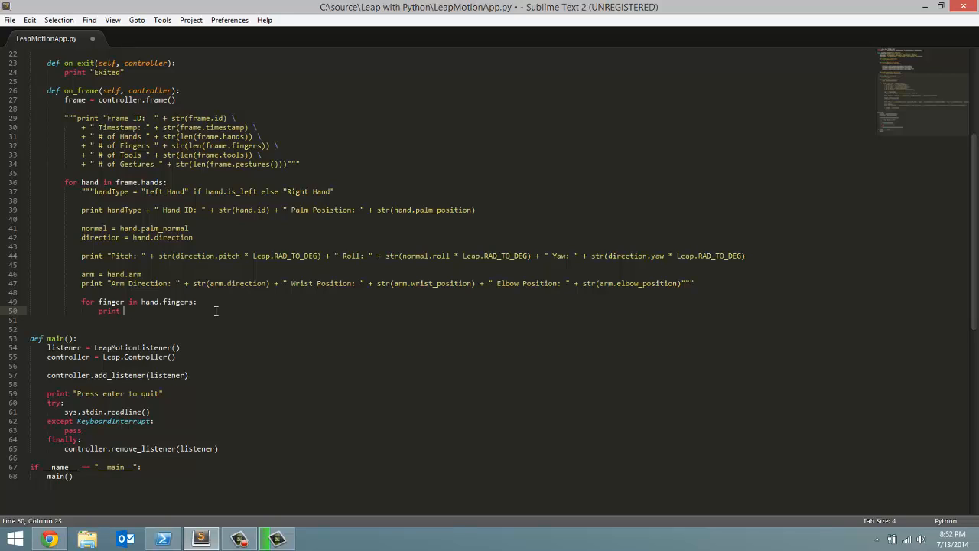
pyautogui.write('""')
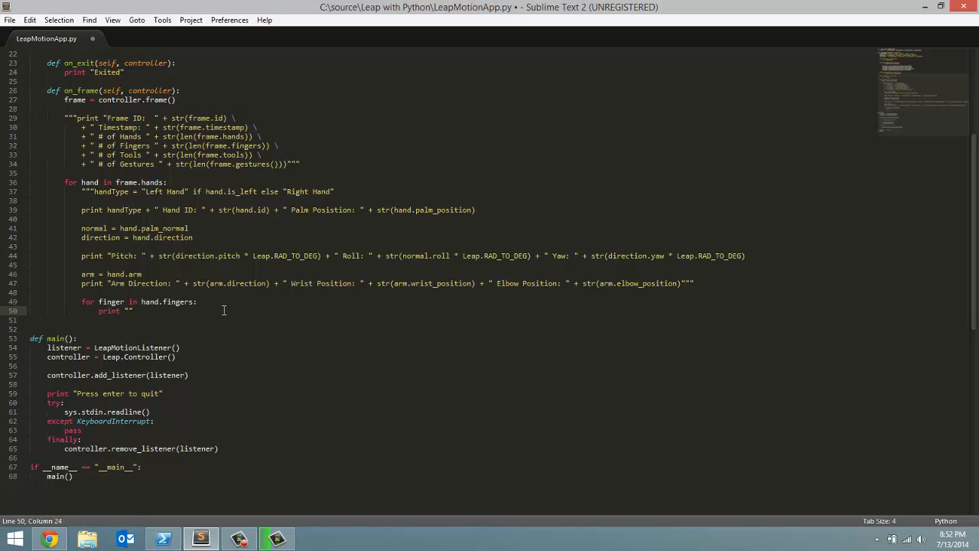
pyautogui.moveTo(976, 327)
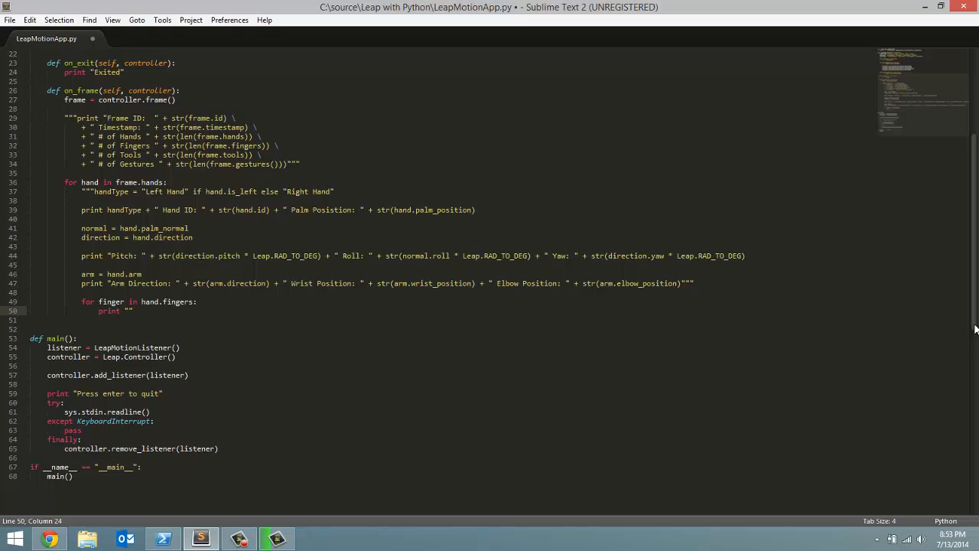
pyautogui.scroll(3)
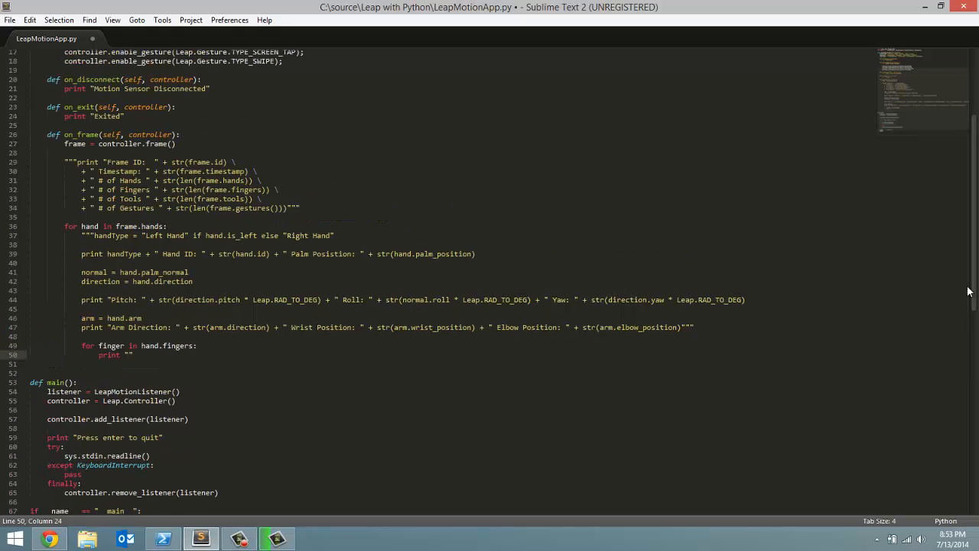
pyautogui.scroll(3)
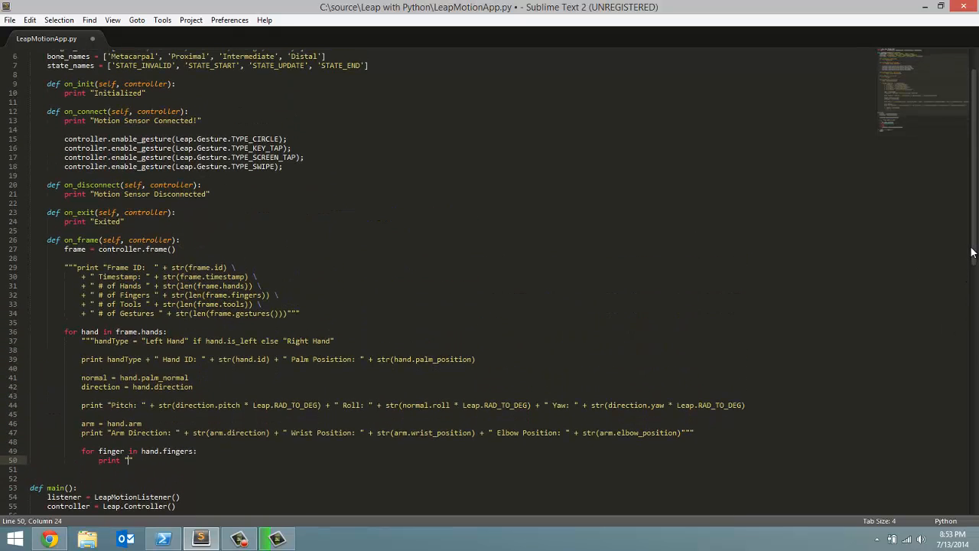
pyautogui.scroll(3)
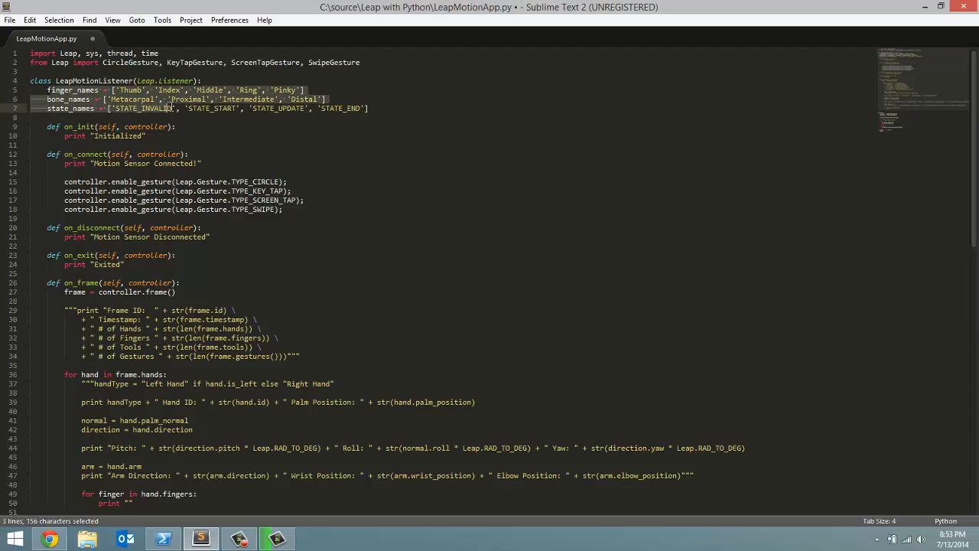
pyautogui.click(167, 107)
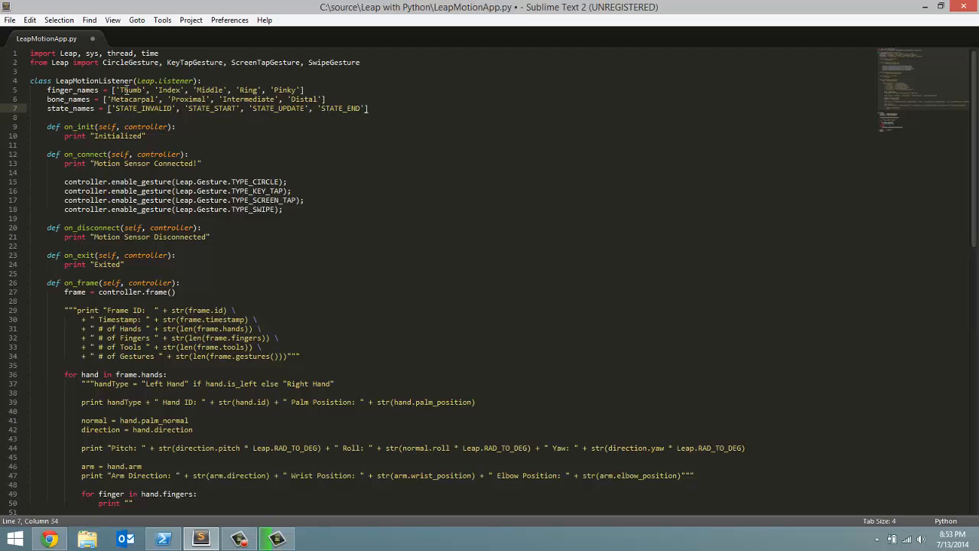
pyautogui.moveTo(808, 161)
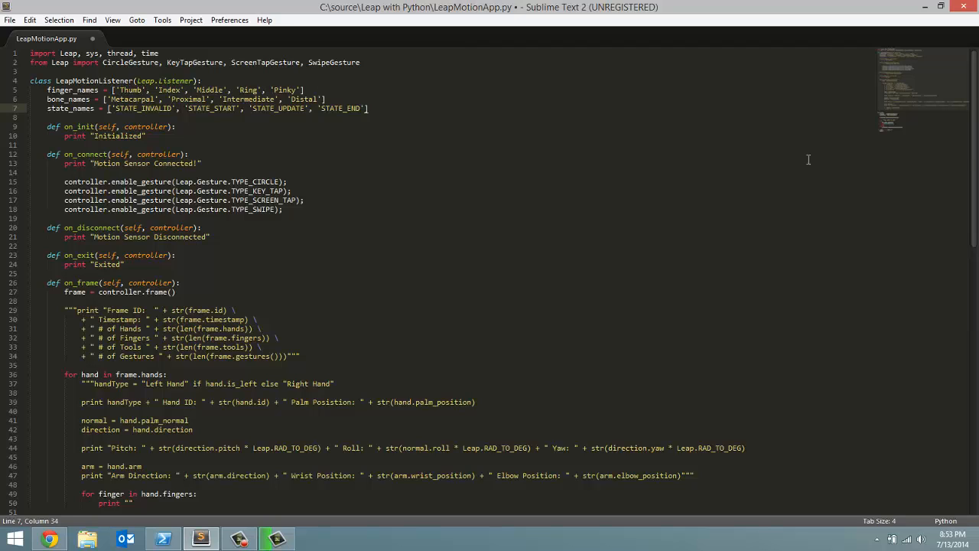
pyautogui.scroll(-3)
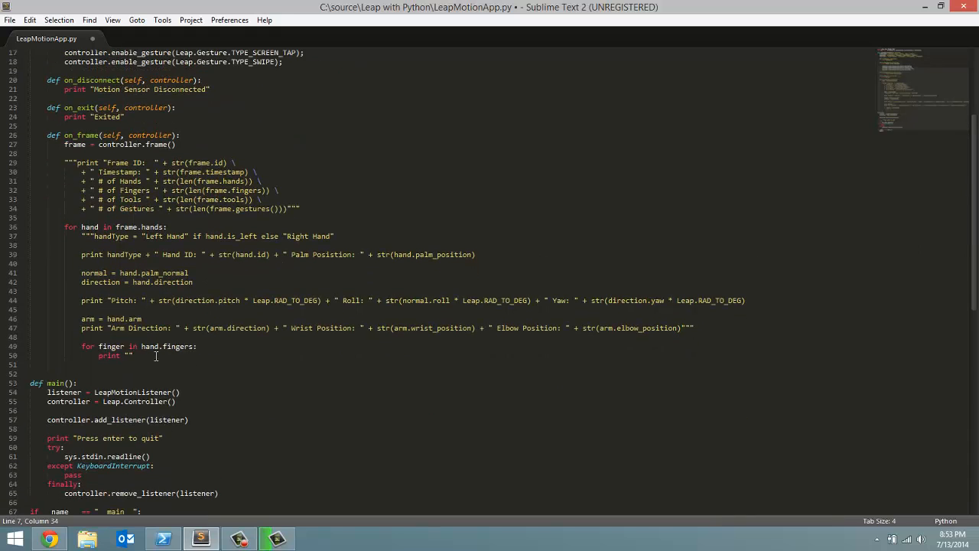
pyautogui.click(132, 355)
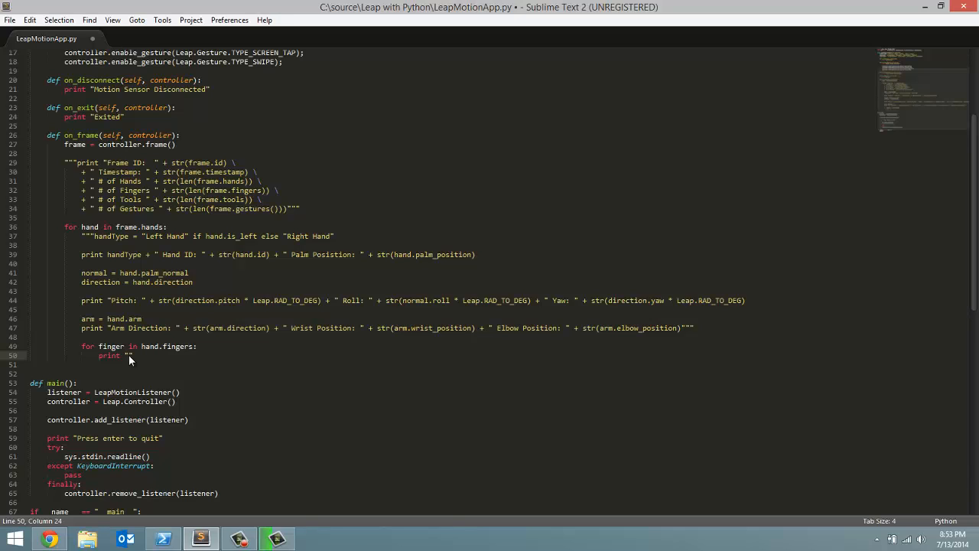
# Print "Type: " + self.finger_names[finger.type()] for each finger
pyautogui.write('Type:')
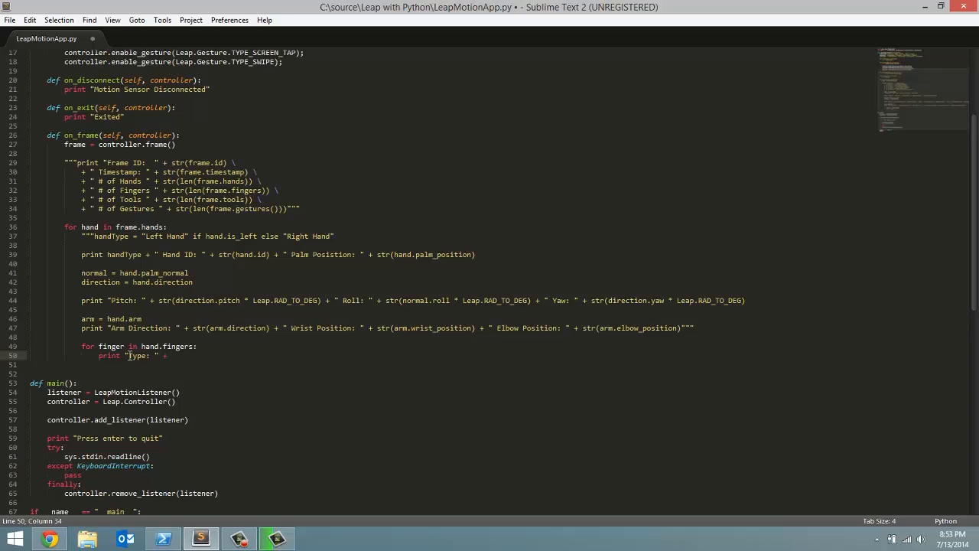
pyautogui.write('self')
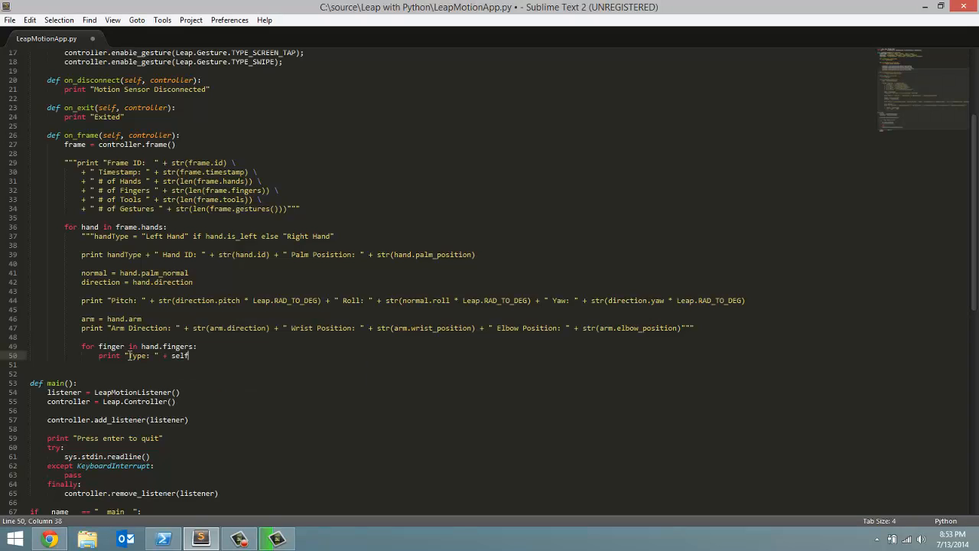
pyautogui.write('.')
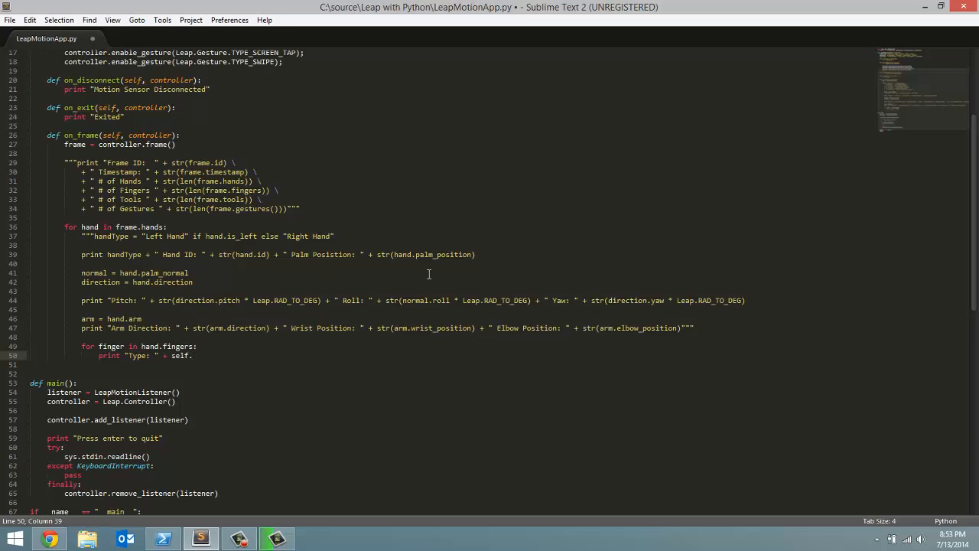
pyautogui.write('finger_names')
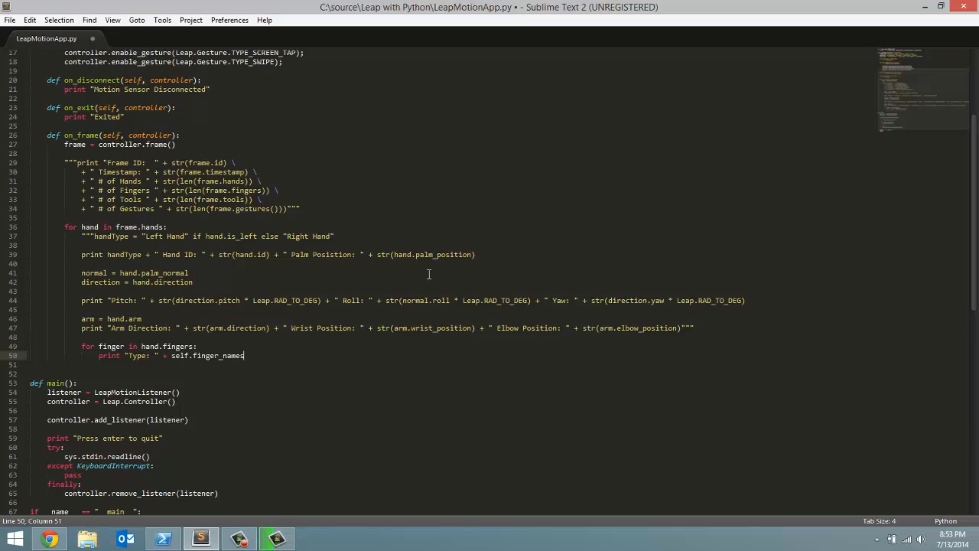
pyautogui.write('[]')
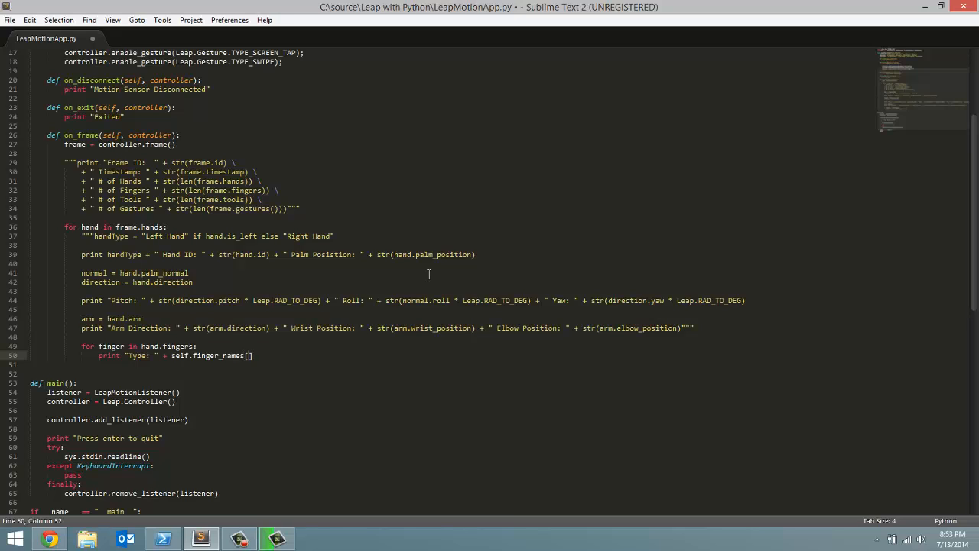
pyautogui.write('finger.type(')
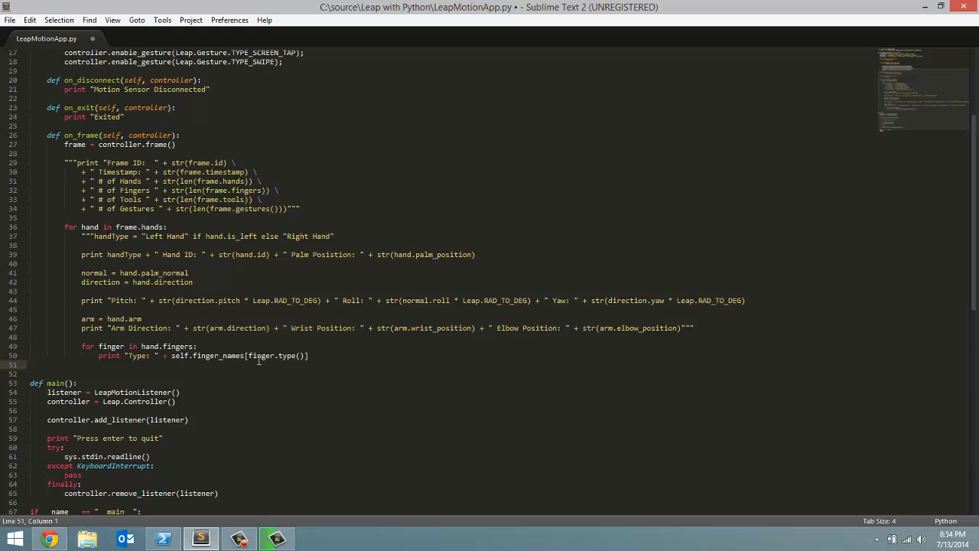
pyautogui.scroll(3)
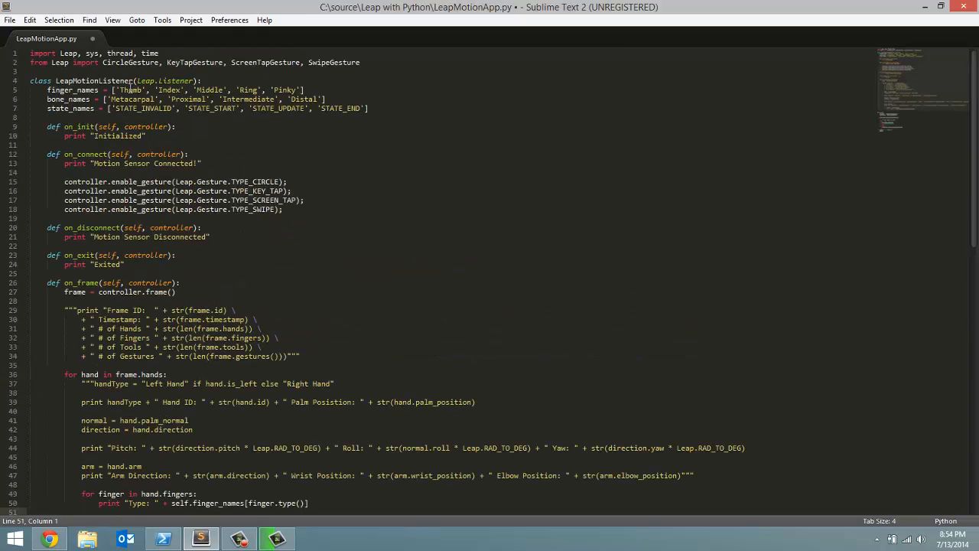
pyautogui.moveTo(263, 447)
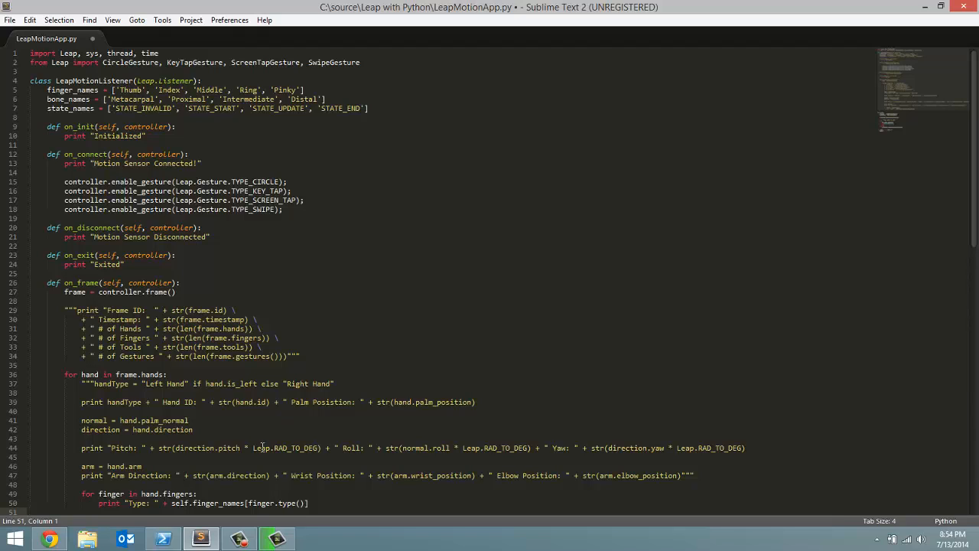
pyautogui.moveTo(263, 456)
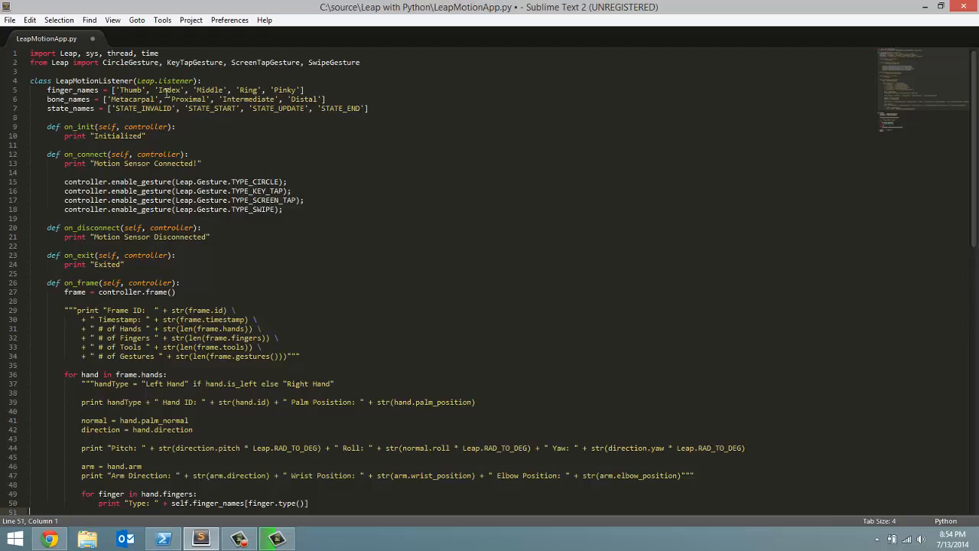
pyautogui.moveTo(430, 153)
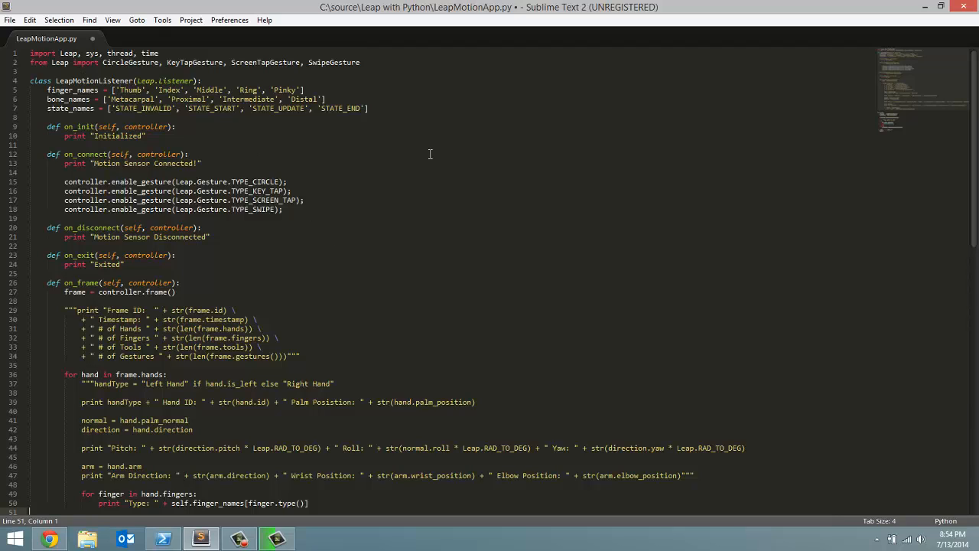
pyautogui.moveTo(639, 113)
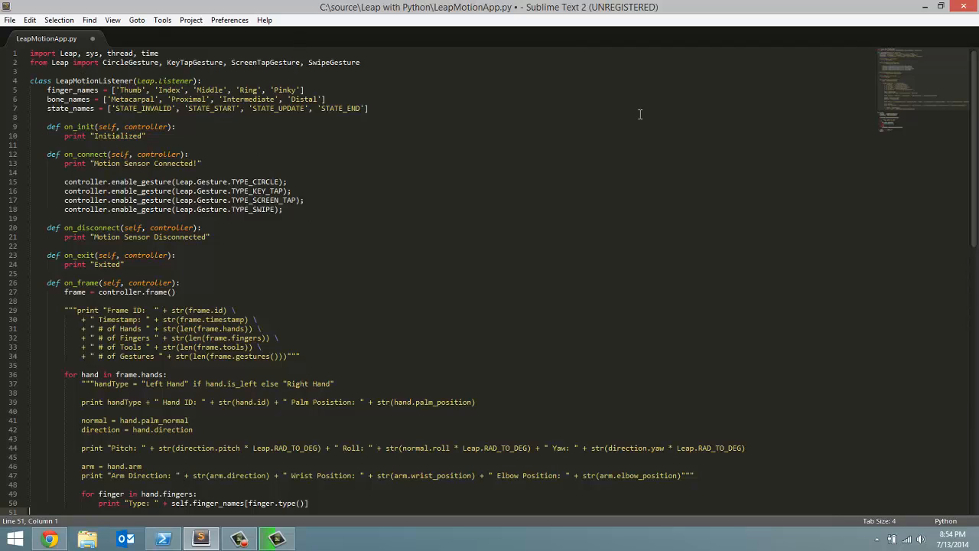
pyautogui.scroll(-3)
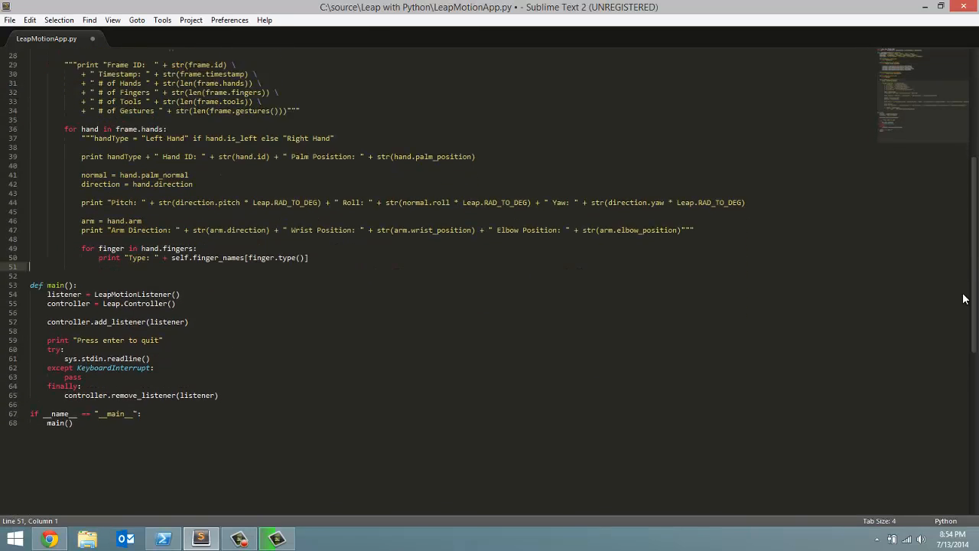
pyautogui.scroll(-3)
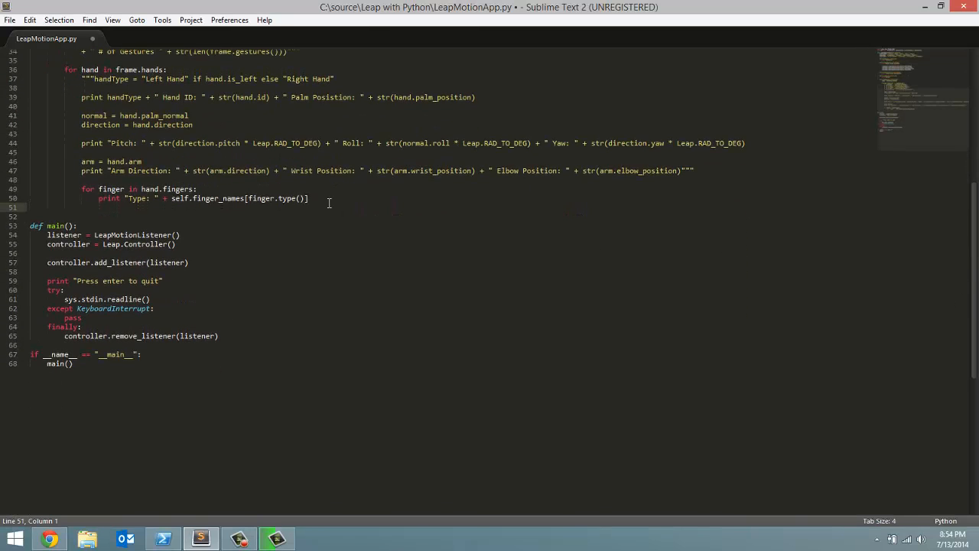
pyautogui.click(313, 199)
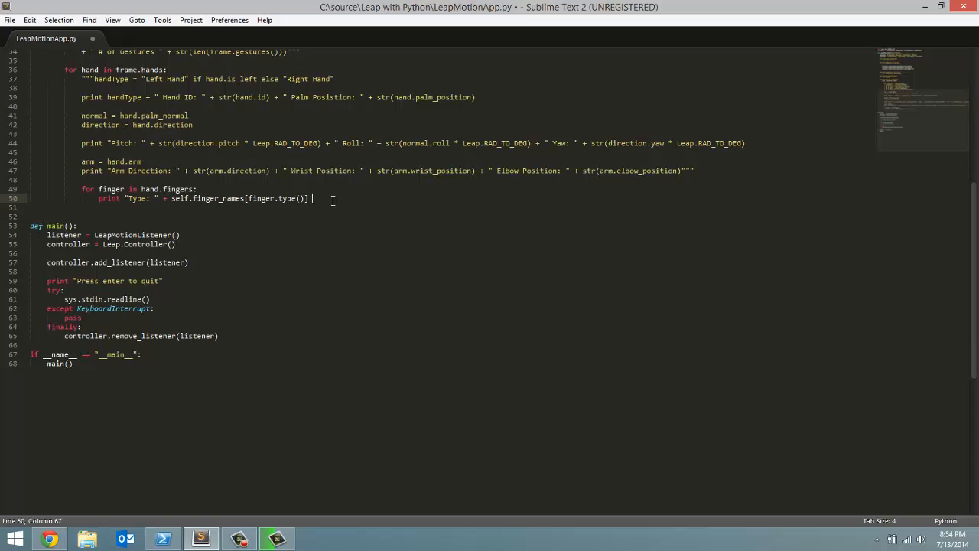
# Append " ID: " + str(finger.id) to the finger print line
pyautogui.write('+ "')
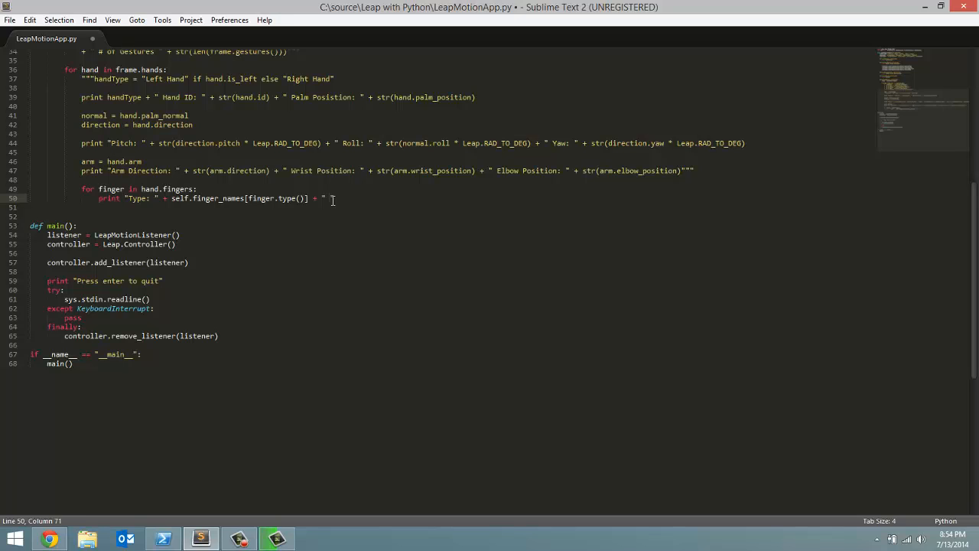
pyautogui.write('id')
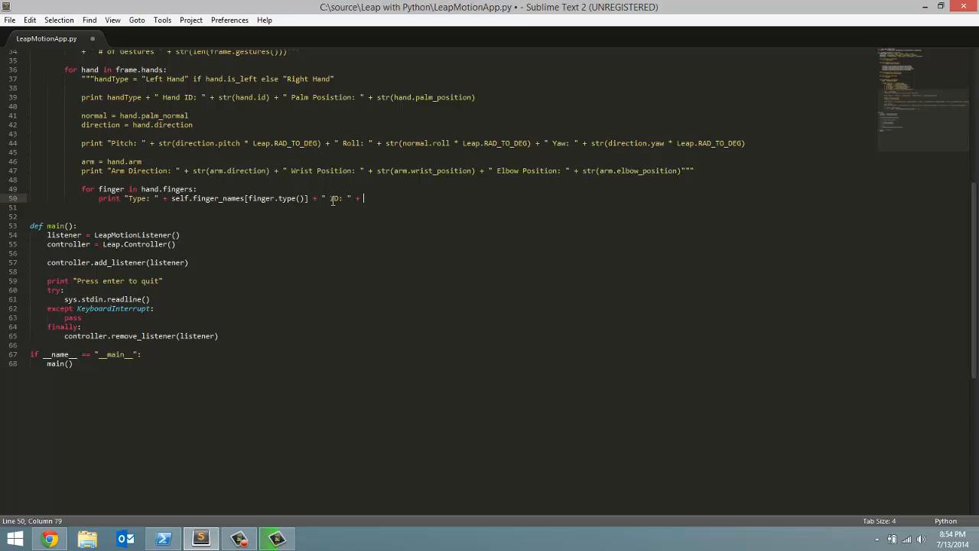
pyautogui.write('finger')
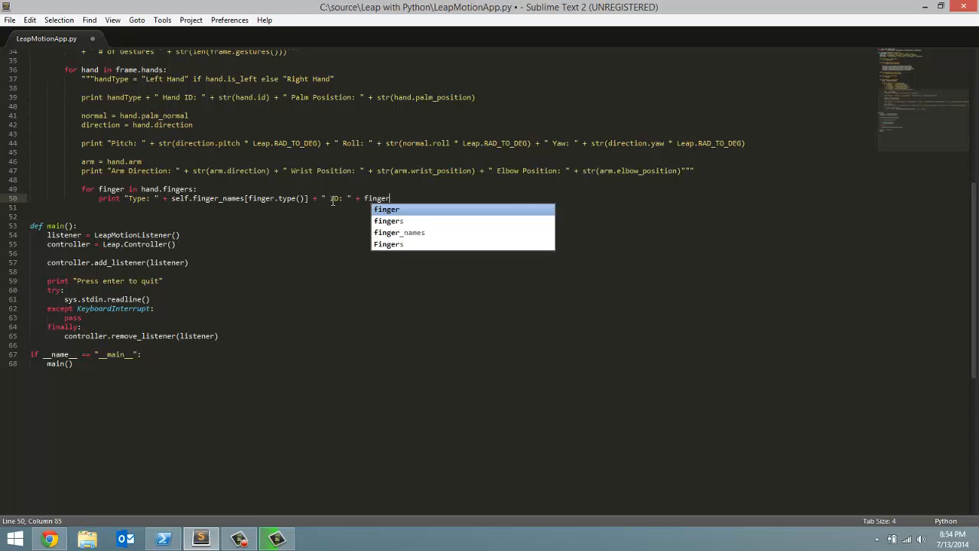
pyautogui.write('.id)')
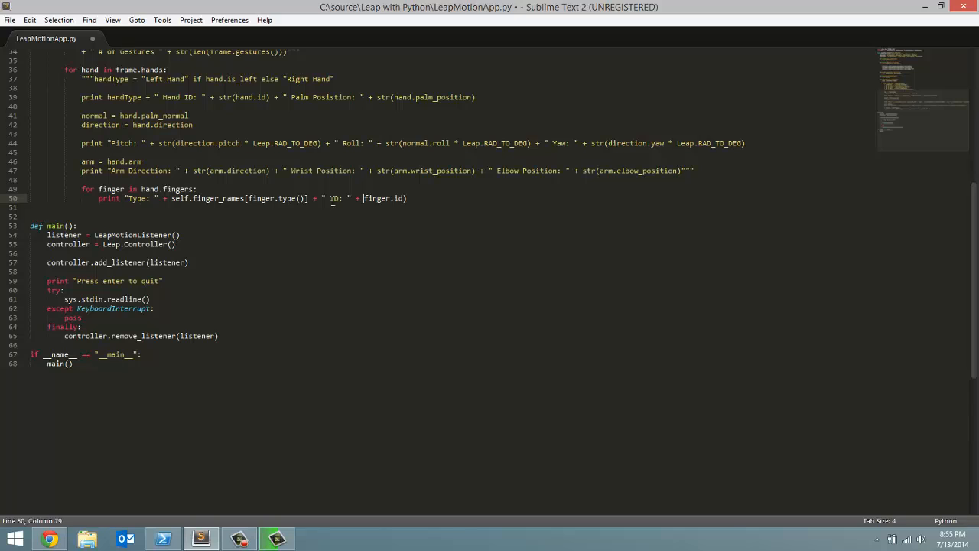
pyautogui.write('str(')
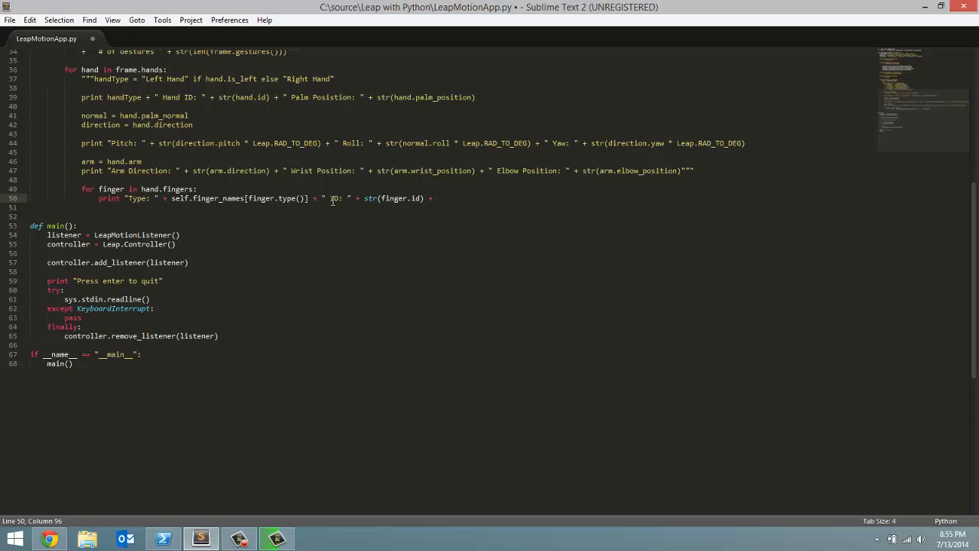
pyautogui.write('" "')
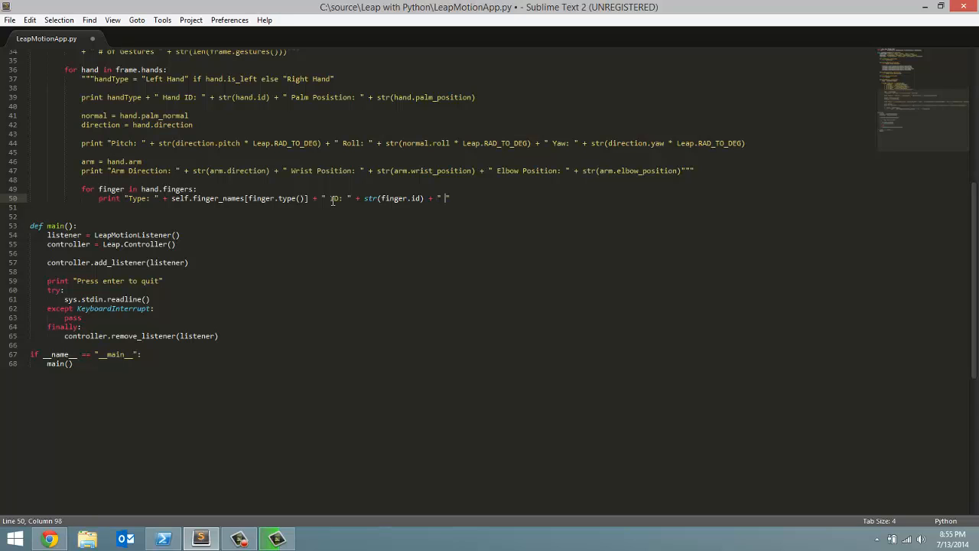
# Append " Length (mm): " + str(finger.length) to the finger print line
pyautogui.write('Length')
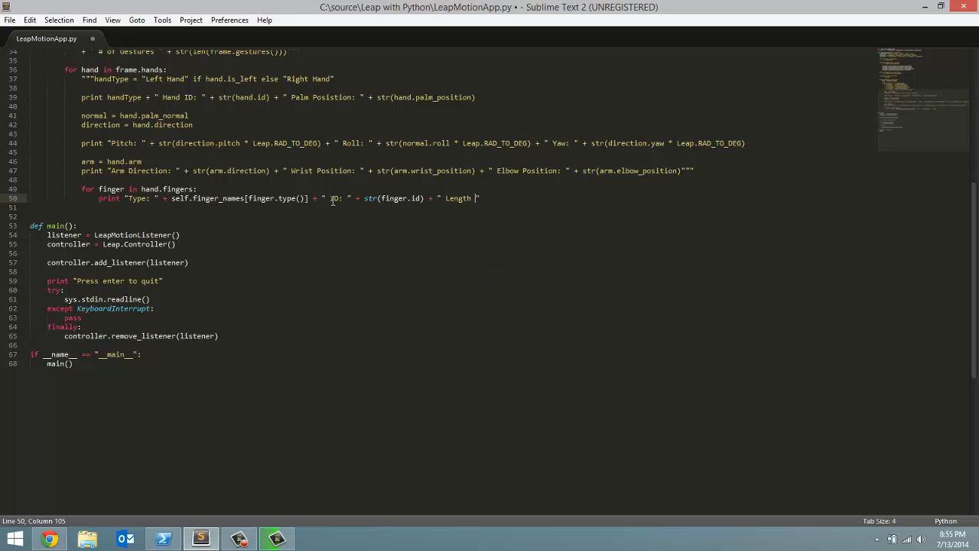
pyautogui.write('(mm)')
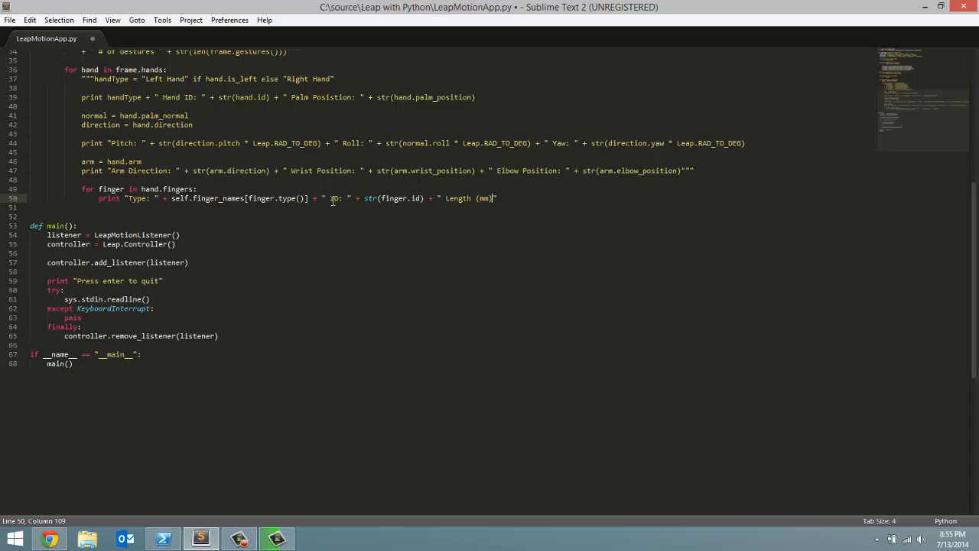
pyautogui.write(': "')
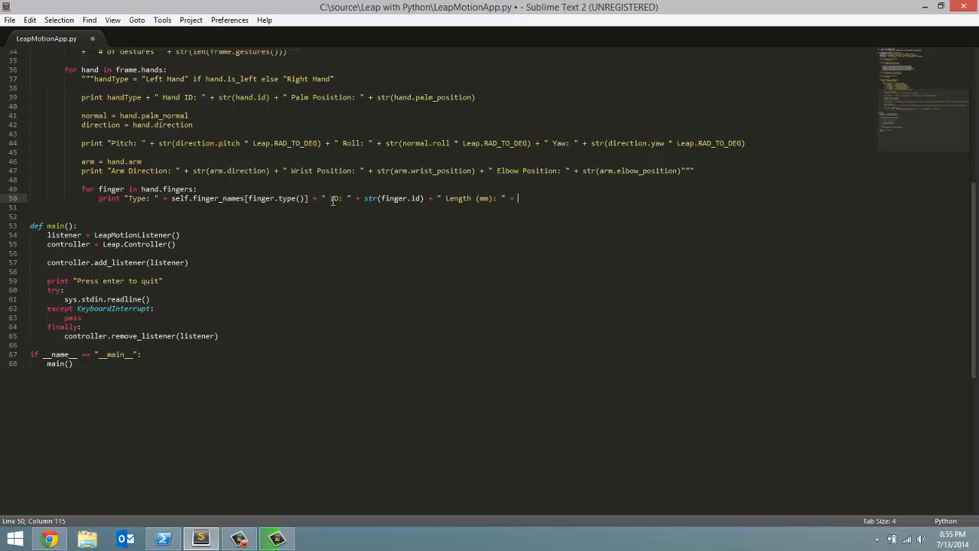
pyautogui.write('finger.length')
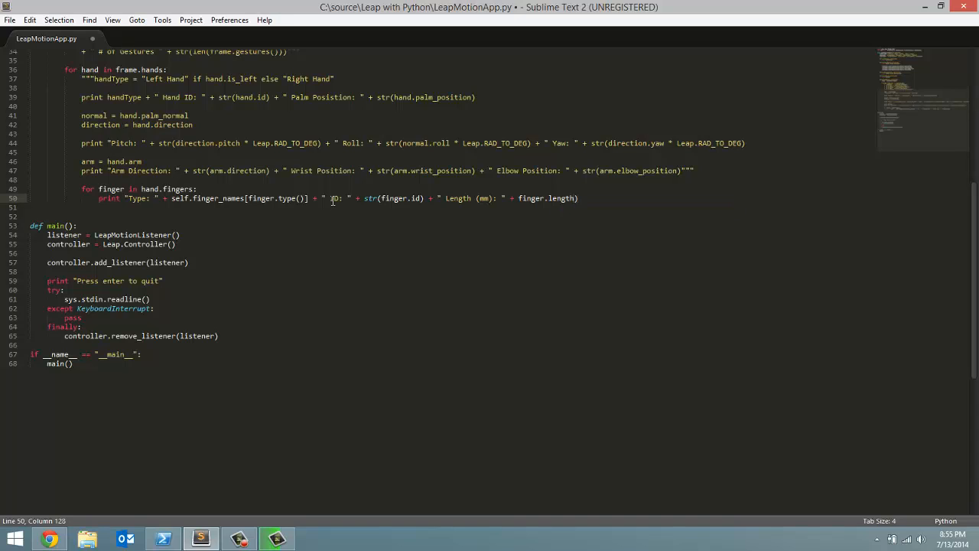
pyautogui.click(517, 199)
pyautogui.write('str(')
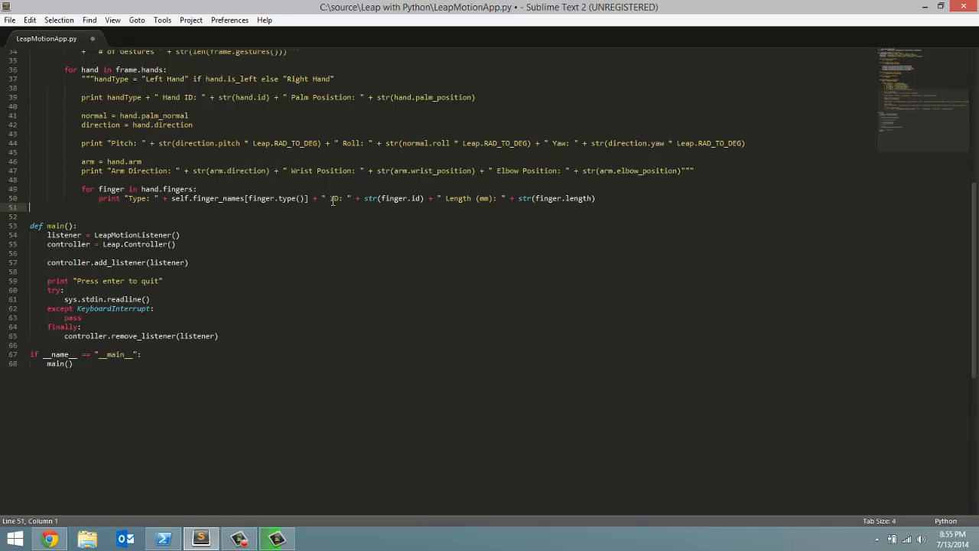
pyautogui.click(597, 199)
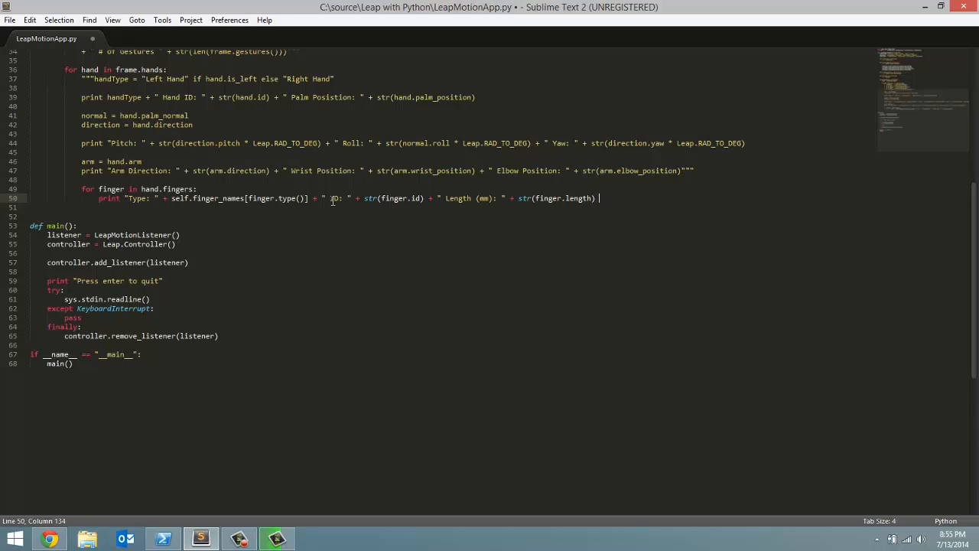
# Append " Width (mm): " + str(finger.width) to the finger print line and save
pyautogui.write('+')
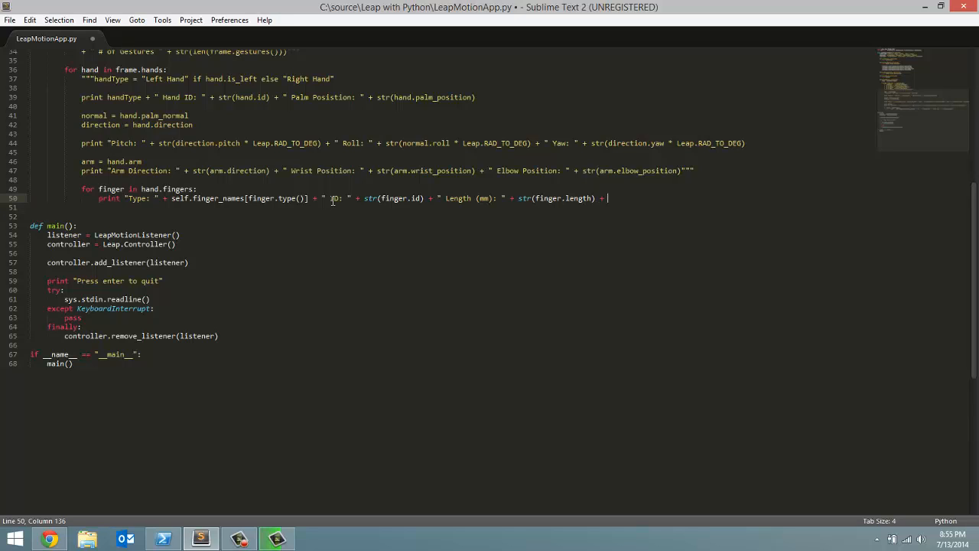
pyautogui.write('""')
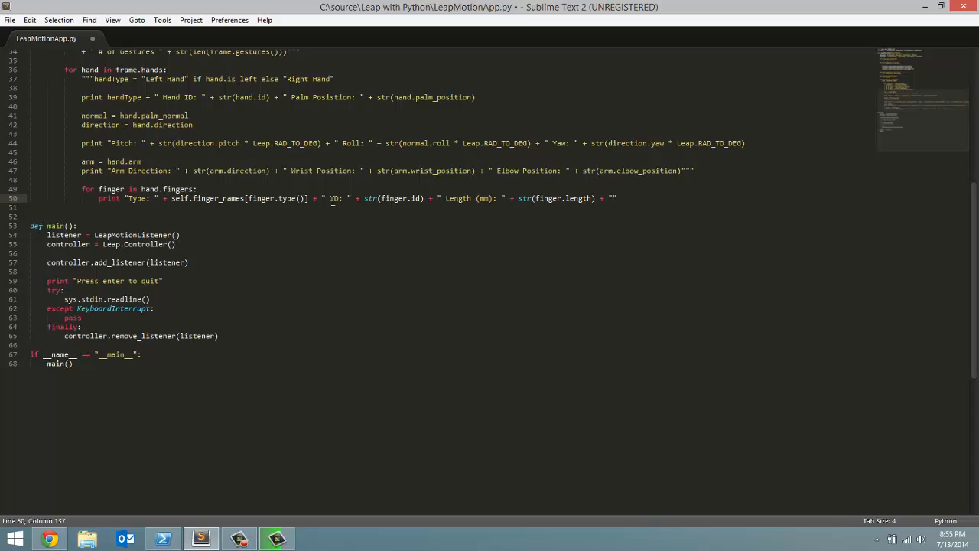
pyautogui.write('Width')
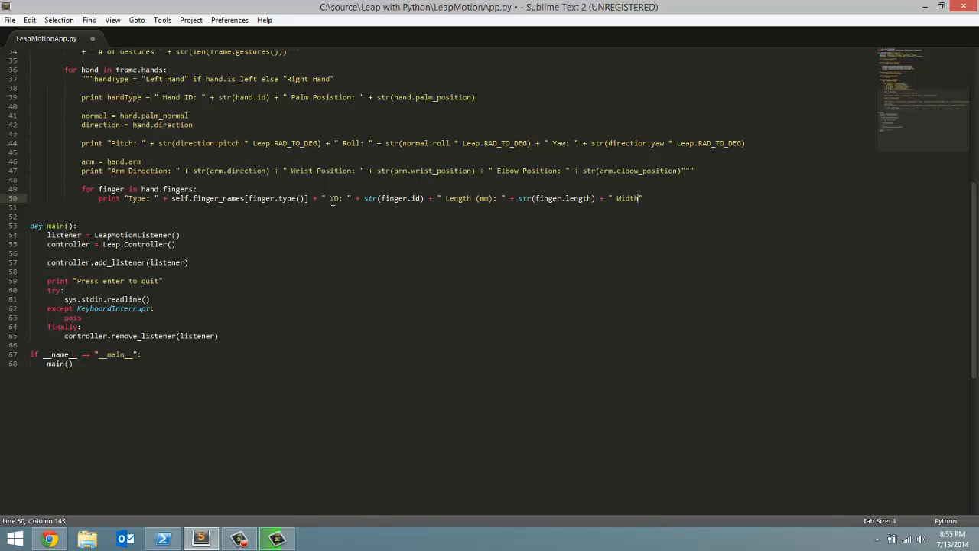
pyautogui.write('(mm):')
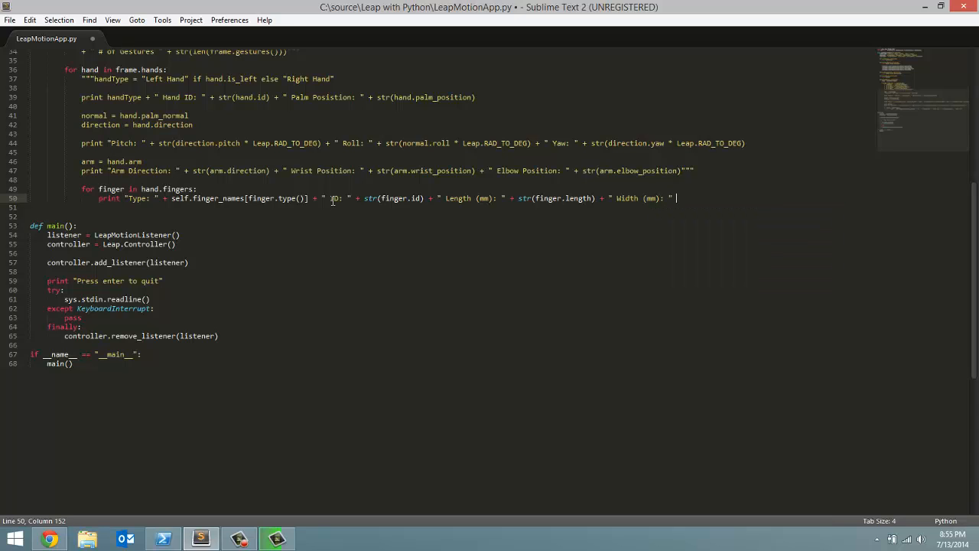
pyautogui.write('str(finge')
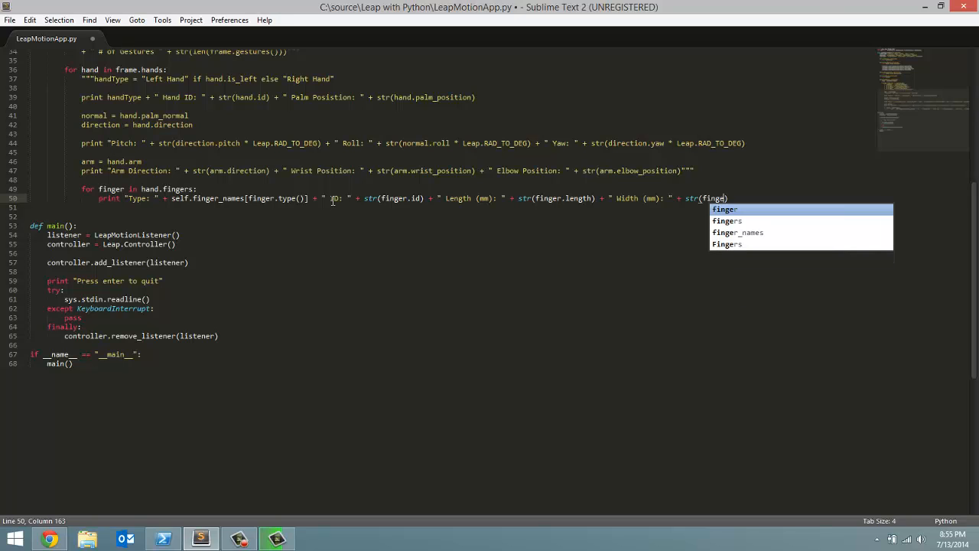
pyautogui.write('.width')
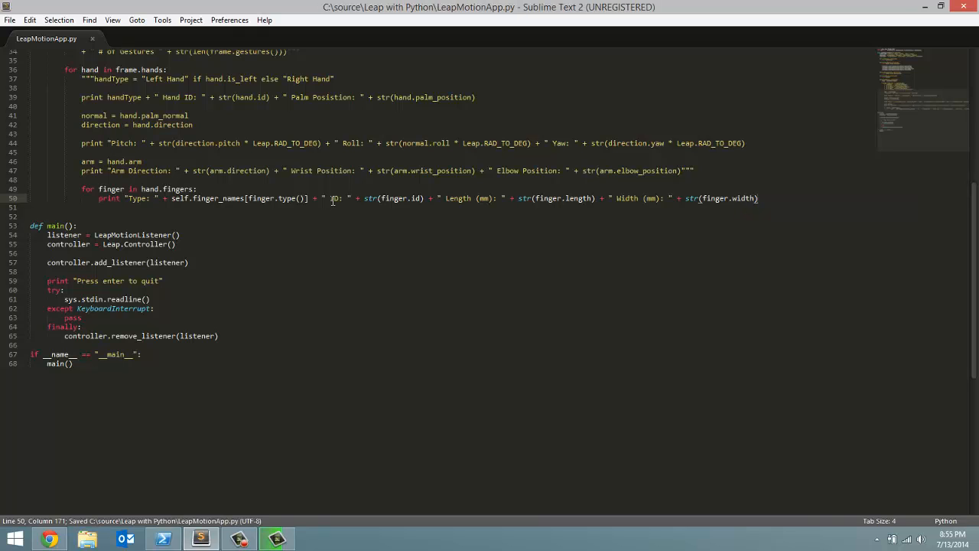
# Clear PowerShell and run 'python LeapMotionApp.py' to see the finger Type/ID/Length/Width output
pyautogui.click(162, 538)
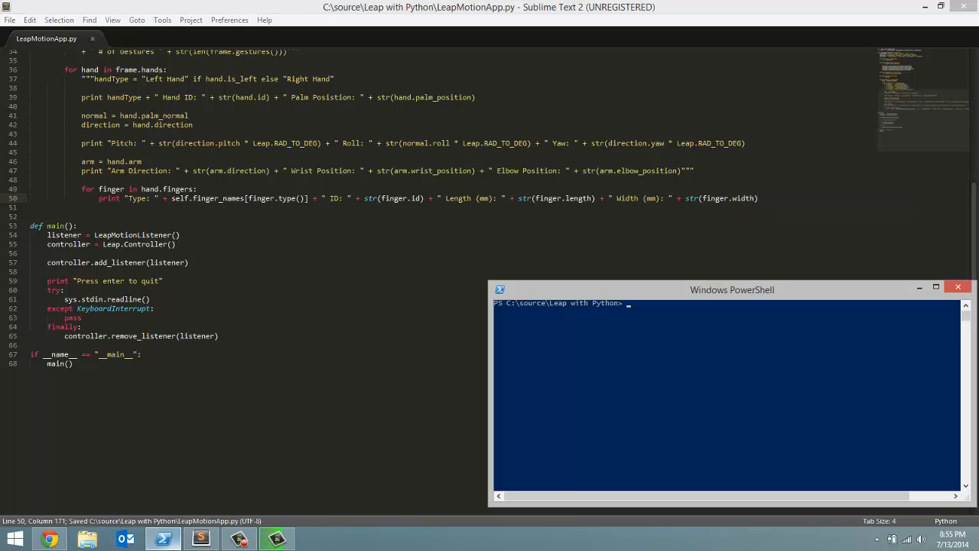
pyautogui.write('clear')
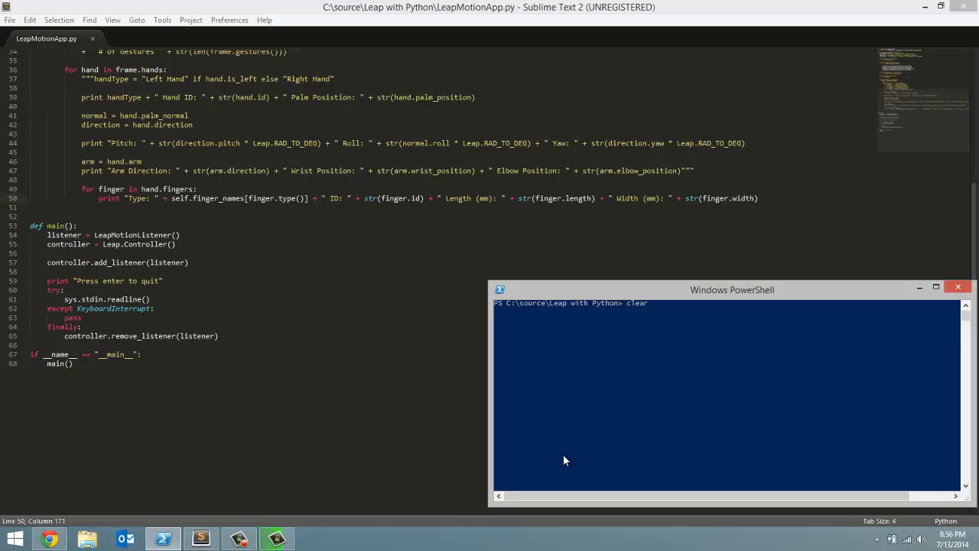
pyautogui.write('python LeapMotionApp.py')
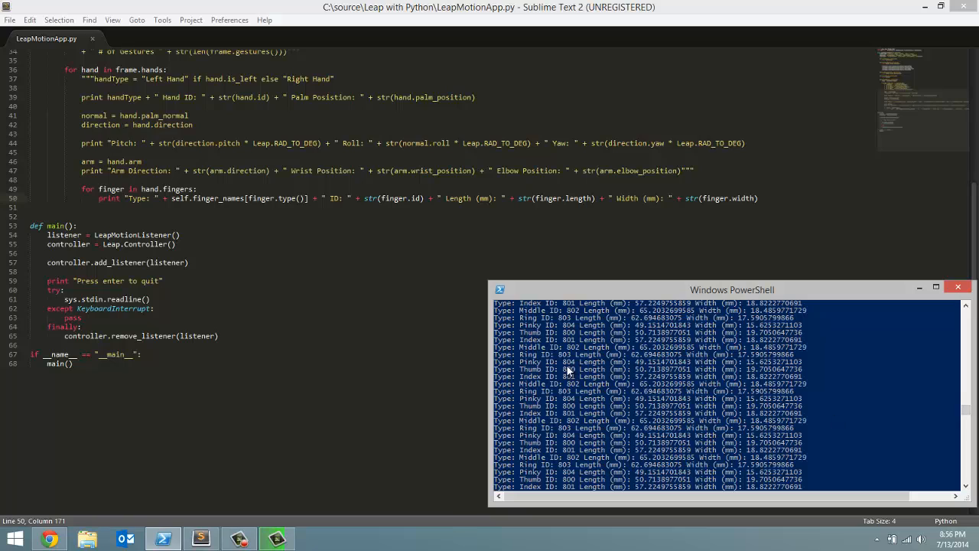
pyautogui.moveTo(554, 365)
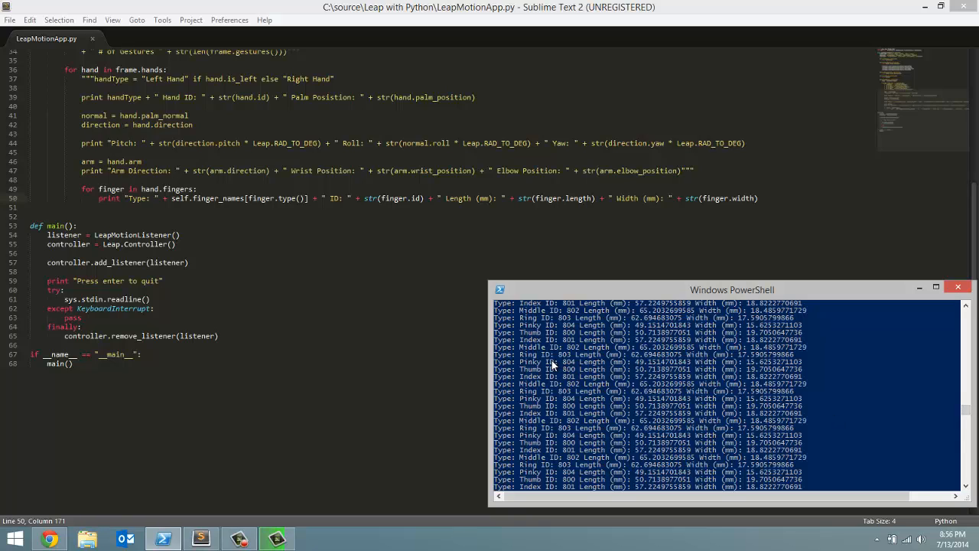
pyautogui.moveTo(566, 369)
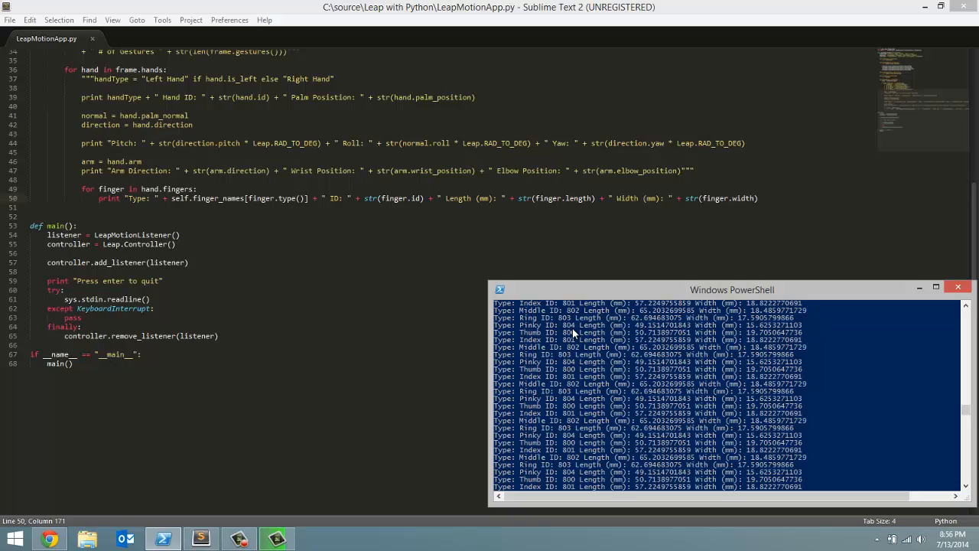
pyautogui.moveTo(605, 372)
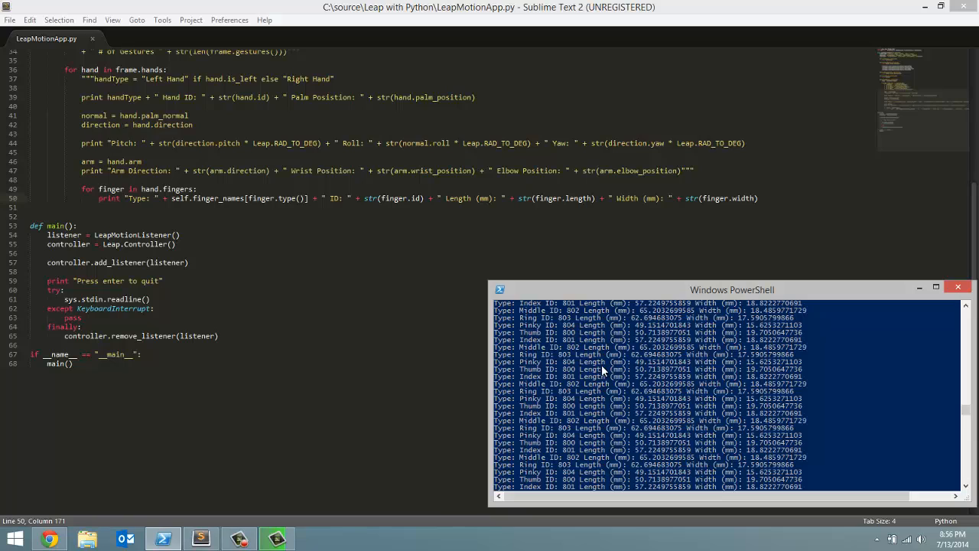
pyautogui.moveTo(643, 367)
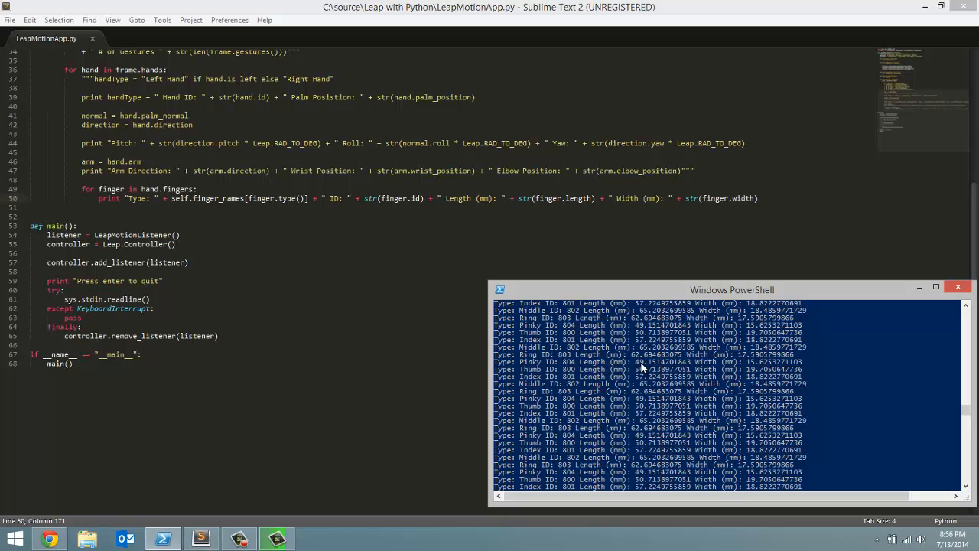
pyautogui.moveTo(681, 324)
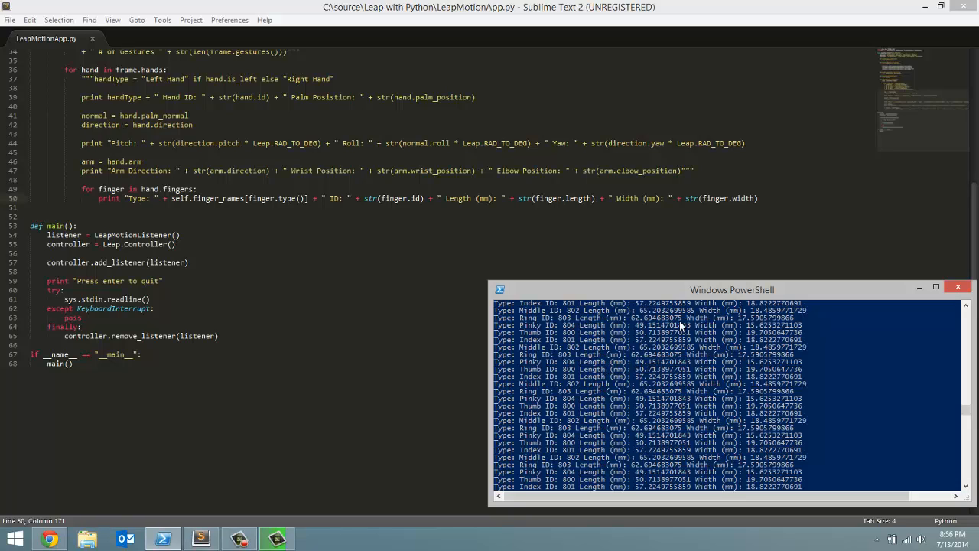
pyautogui.moveTo(762, 331)
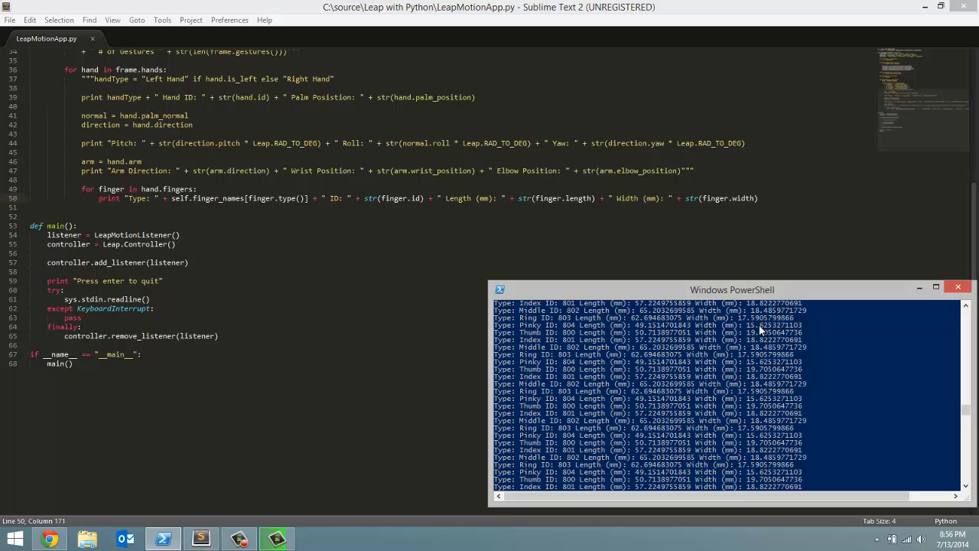
pyautogui.moveTo(753, 369)
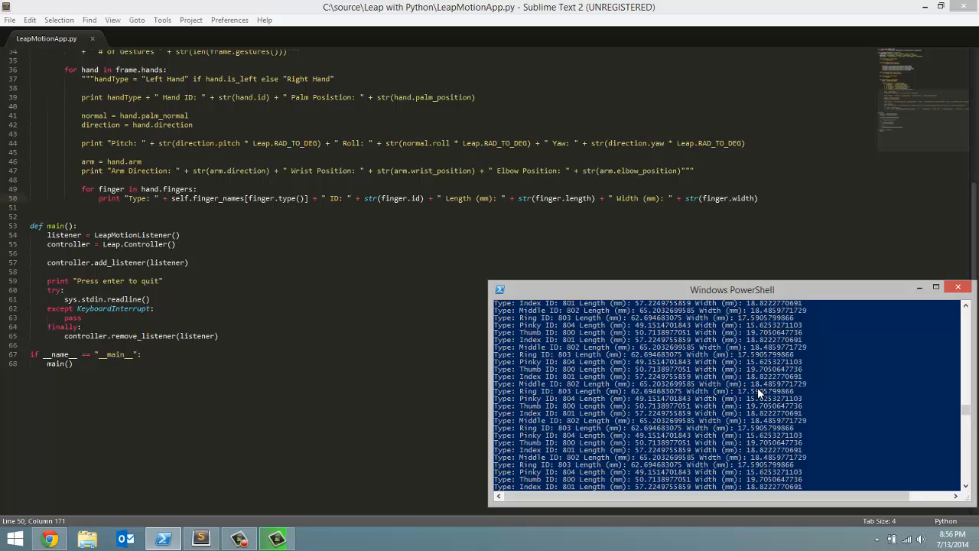
pyautogui.moveTo(911, 378)
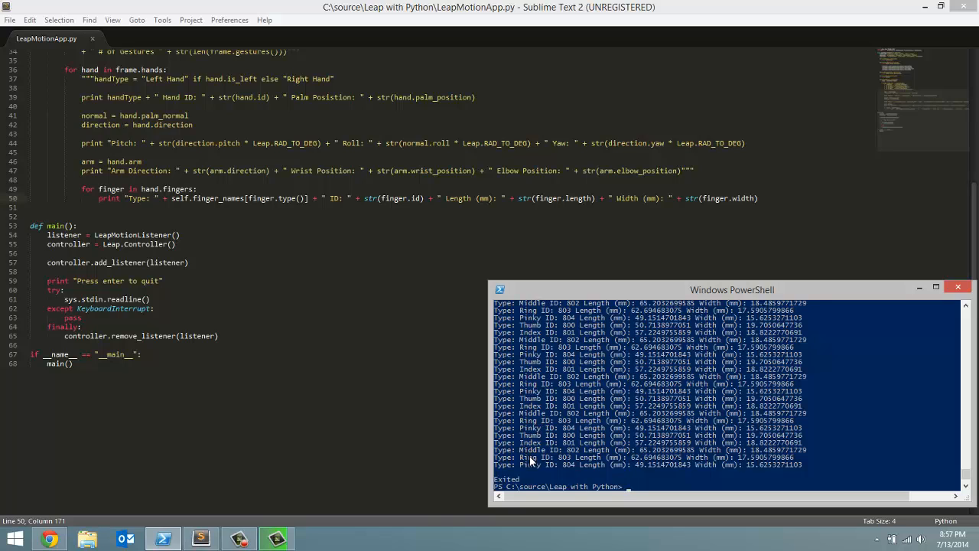
pyautogui.moveTo(536, 437)
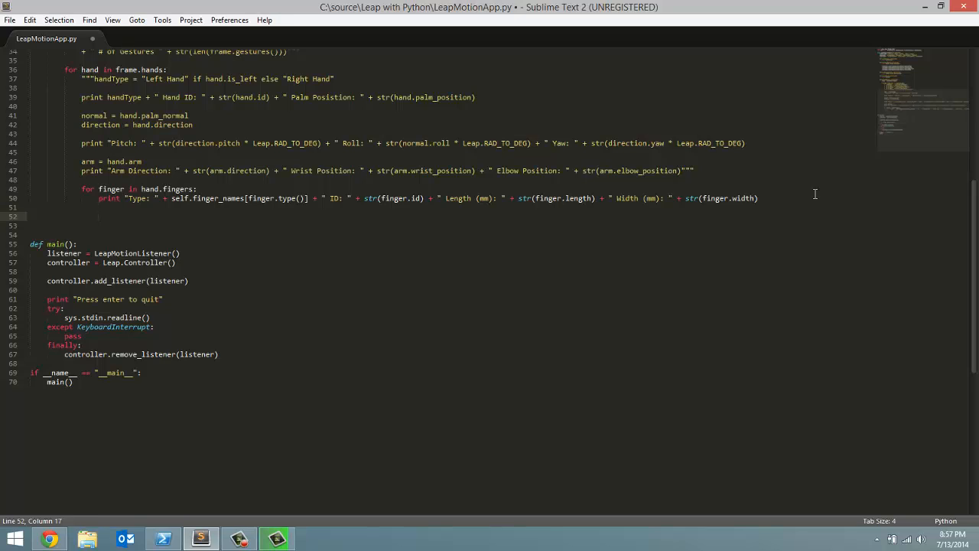
# Write 'for b in range(0, 4):' below the finger print line
pyautogui.write('for')
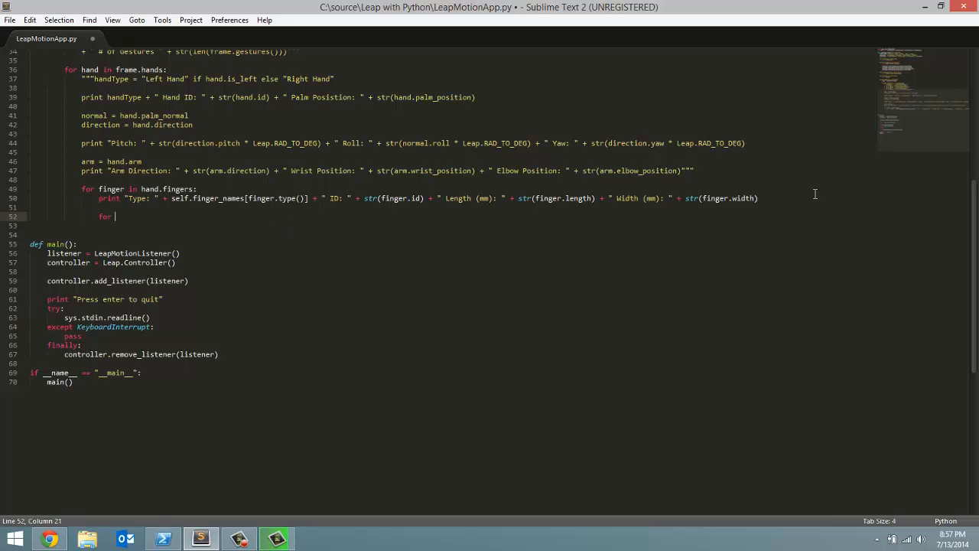
pyautogui.write('b')
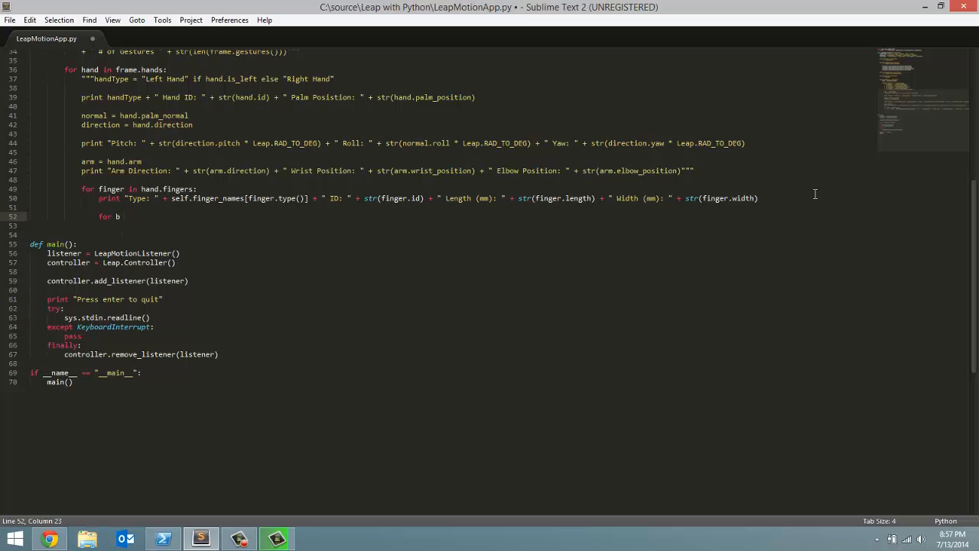
pyautogui.write('in')
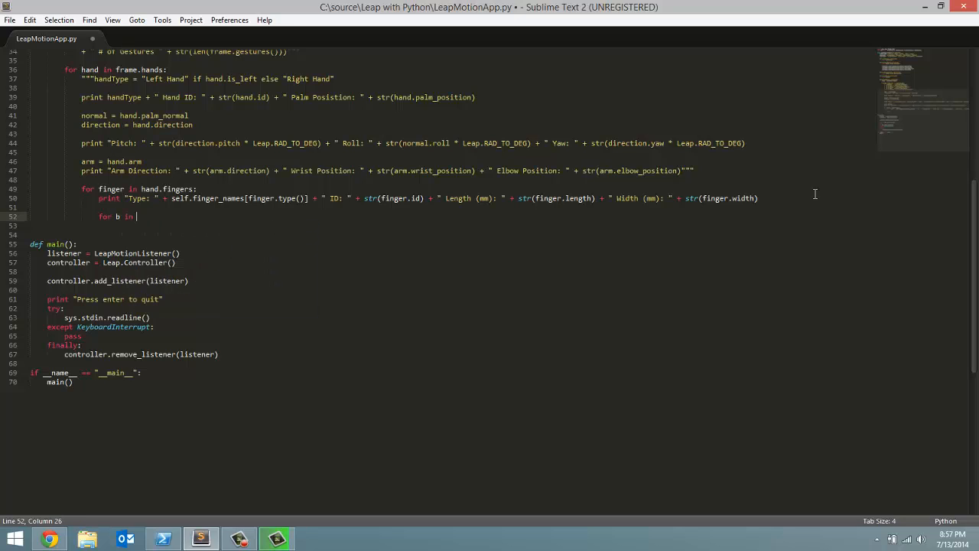
pyautogui.write('range')
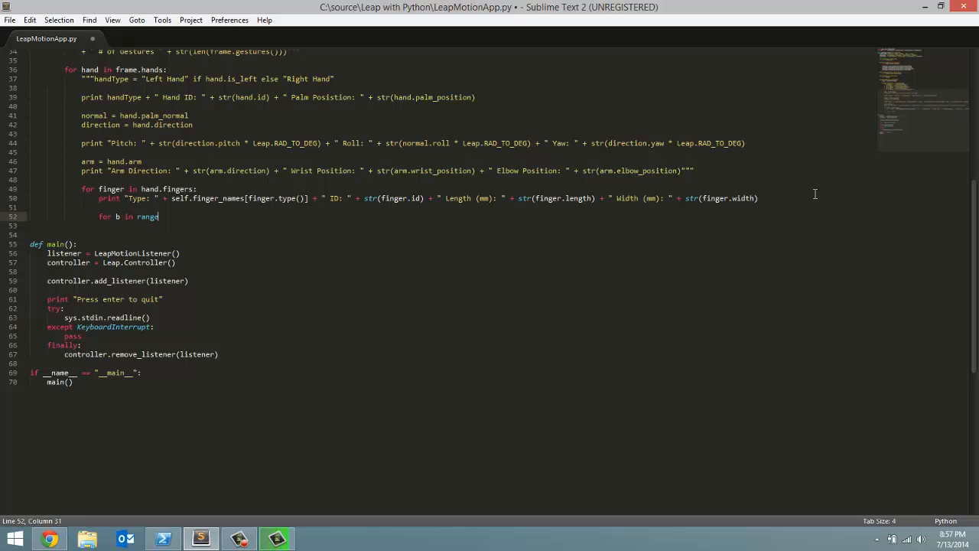
pyautogui.write('(')
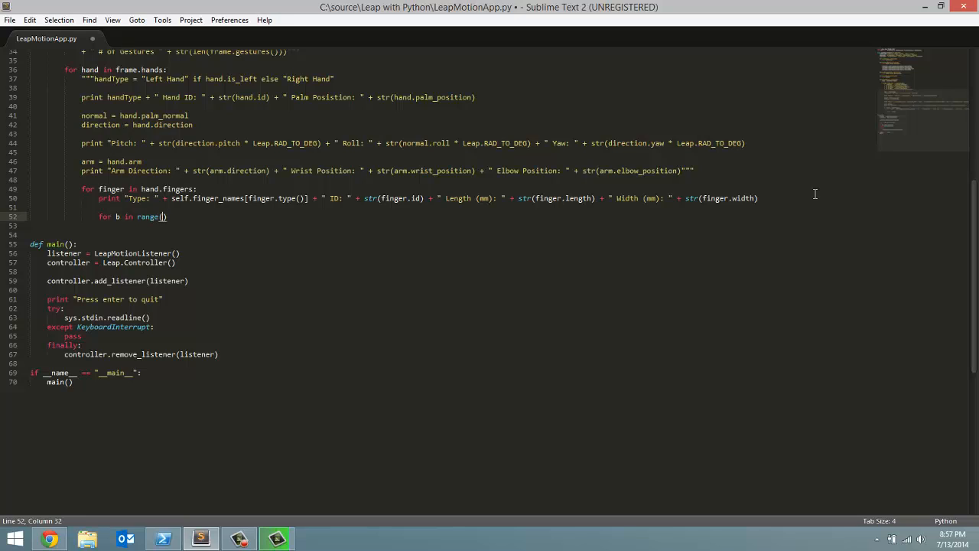
pyautogui.write('0,')
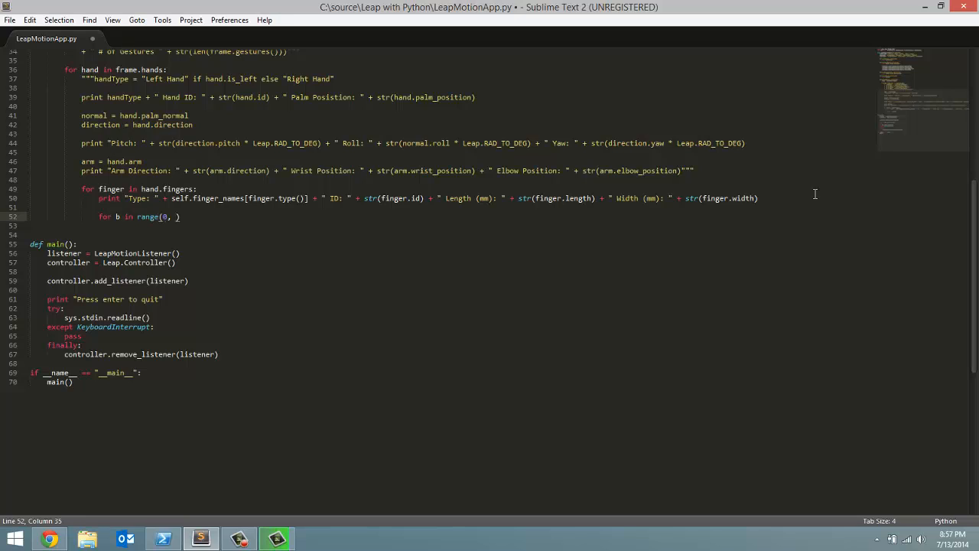
pyautogui.write('4')
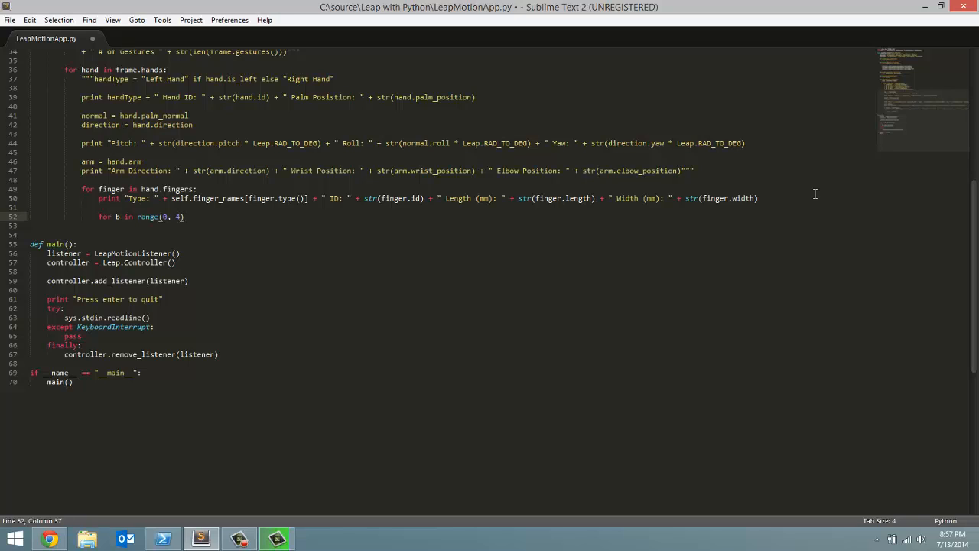
pyautogui.write(':')
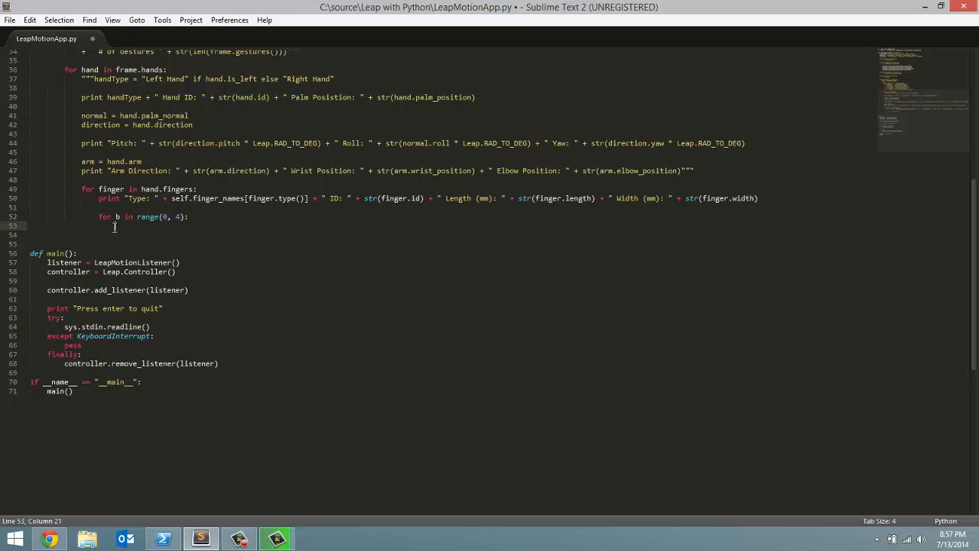
pyautogui.moveTo(976, 254)
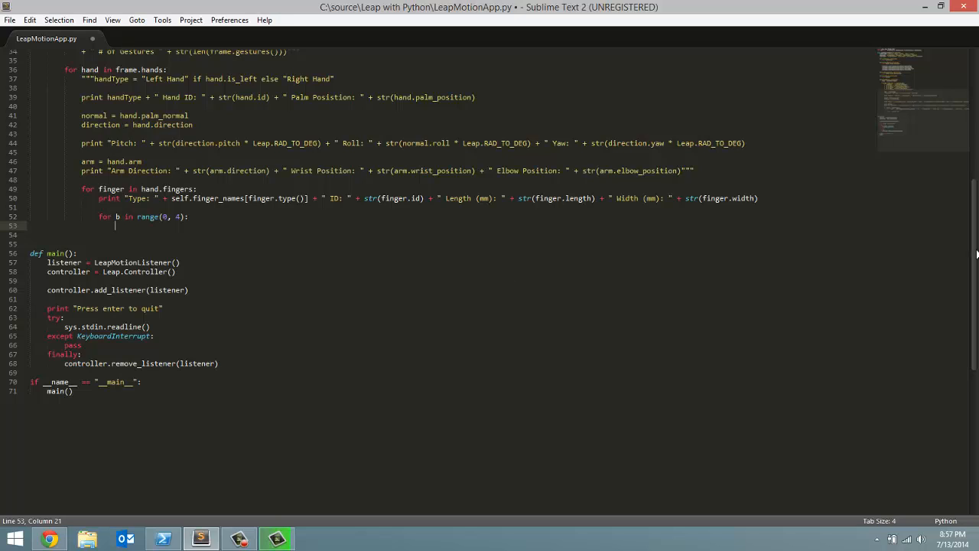
# Get each bone with 'bone = finger.bone(b)' inside the bone loop
pyautogui.scroll(3)
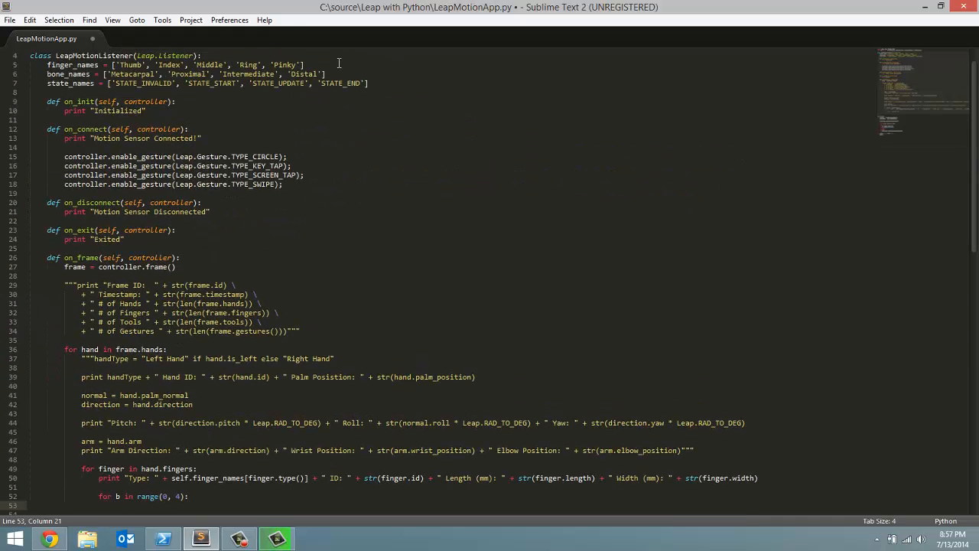
pyautogui.scroll(-3)
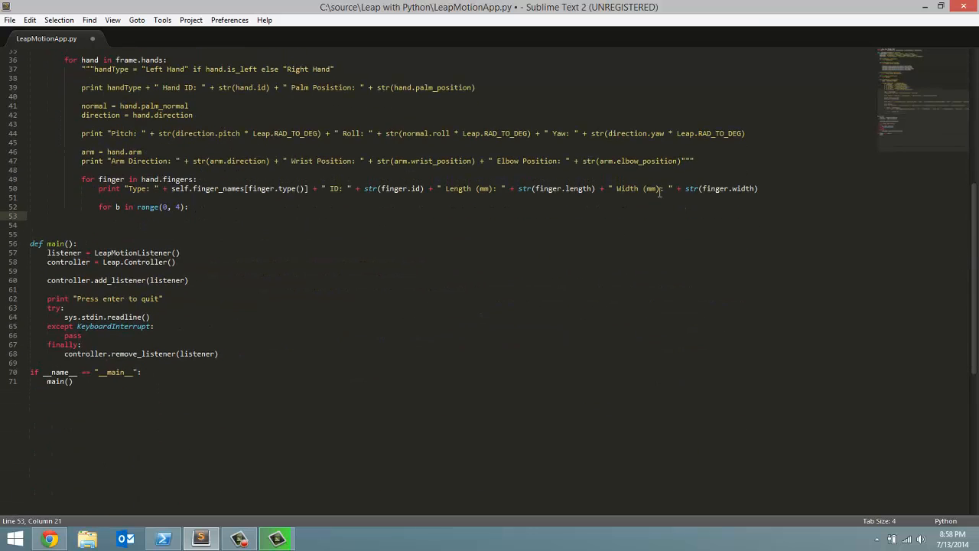
pyautogui.write('bone =')
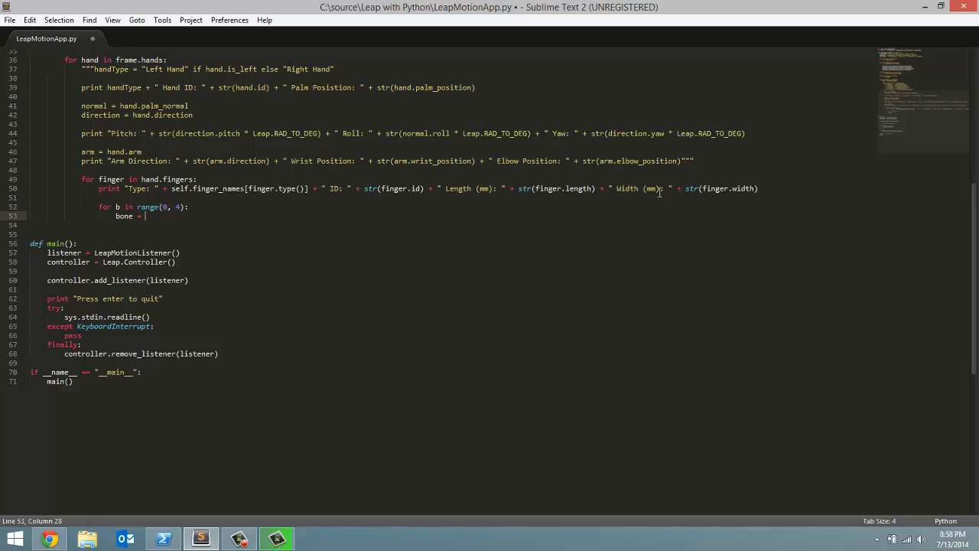
pyautogui.write('finger')
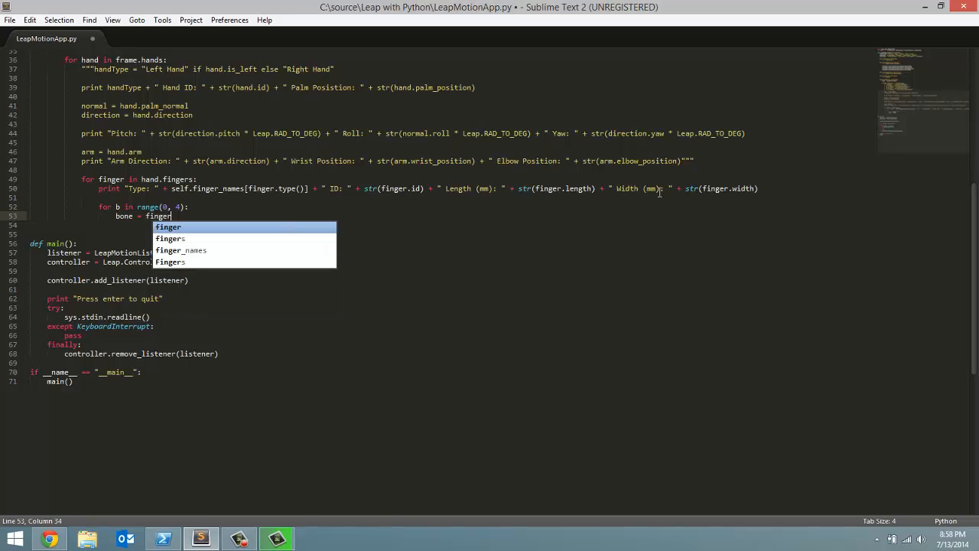
pyautogui.write('.bone(b')
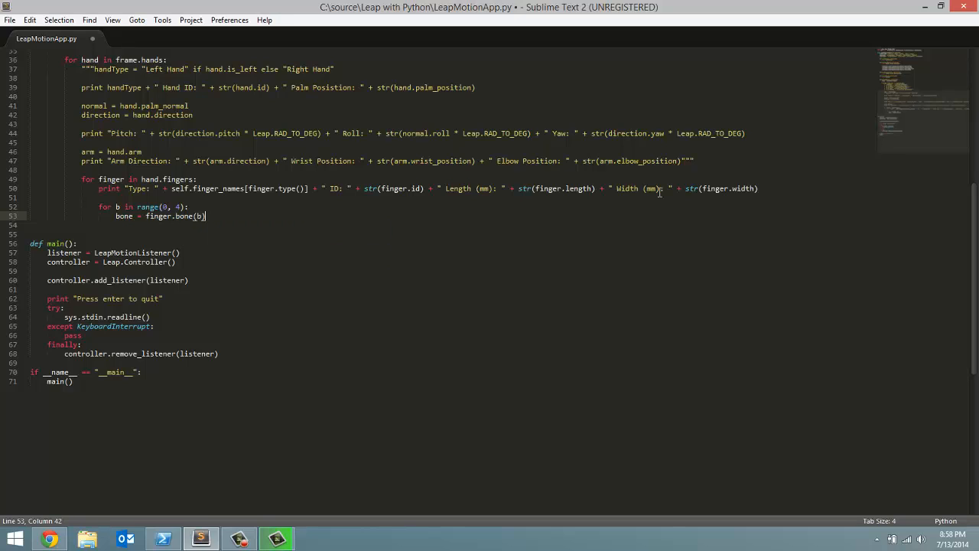
pyautogui.press('enter')
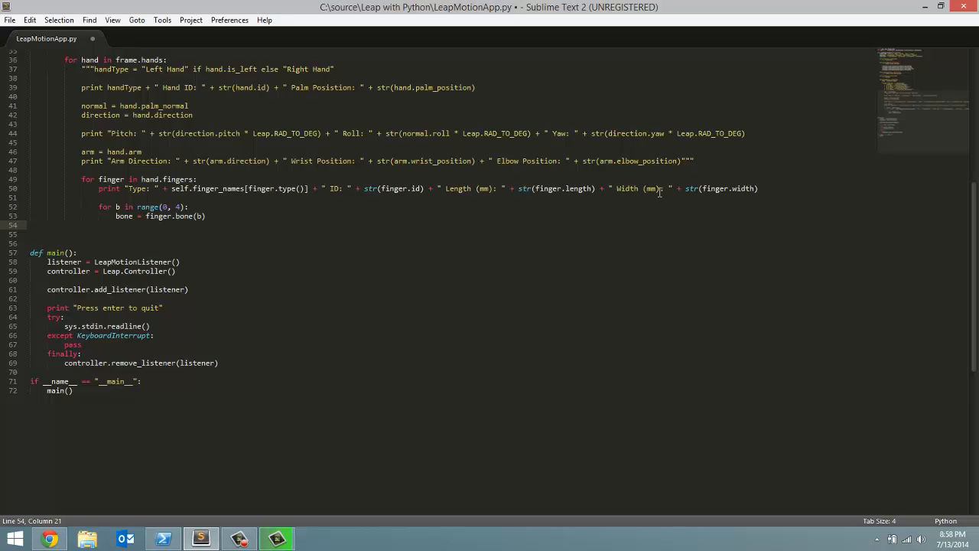
# Print "Bone: " + self.bone_names[bone.type] for each bone
pyautogui.write('print "')
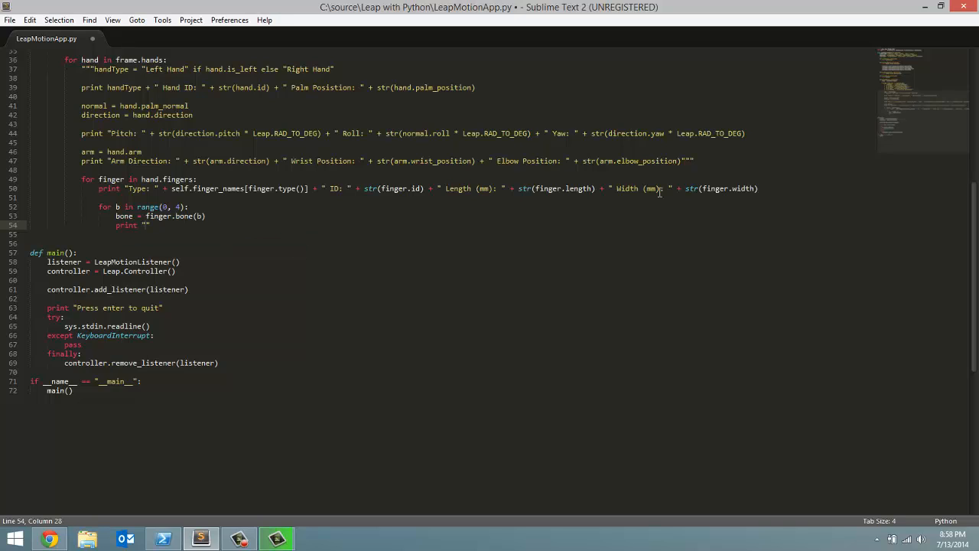
pyautogui.write('Bone:')
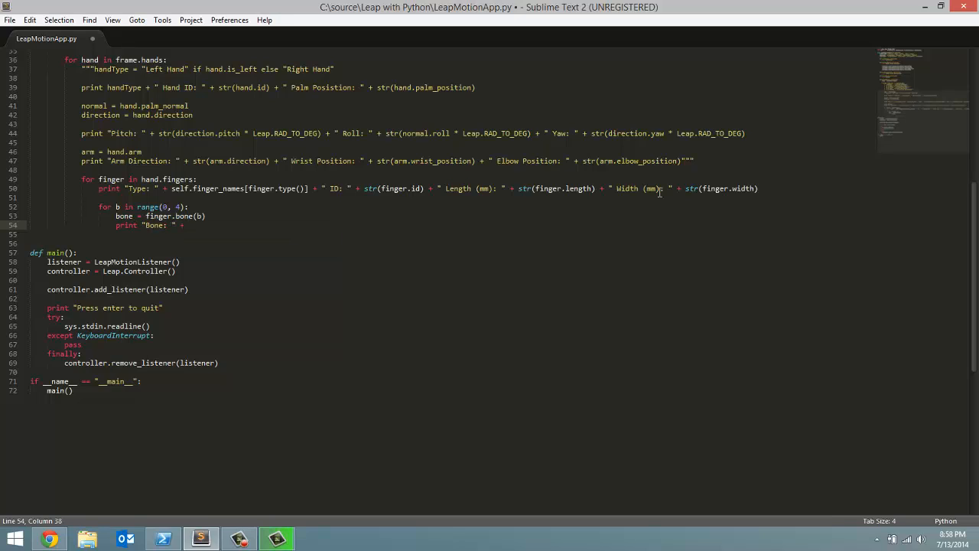
pyautogui.write('self')
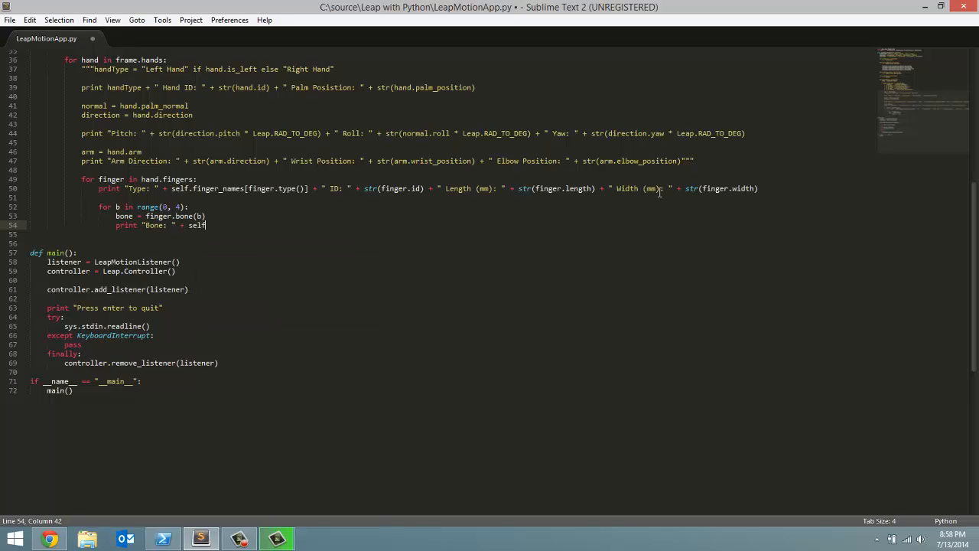
pyautogui.write('.')
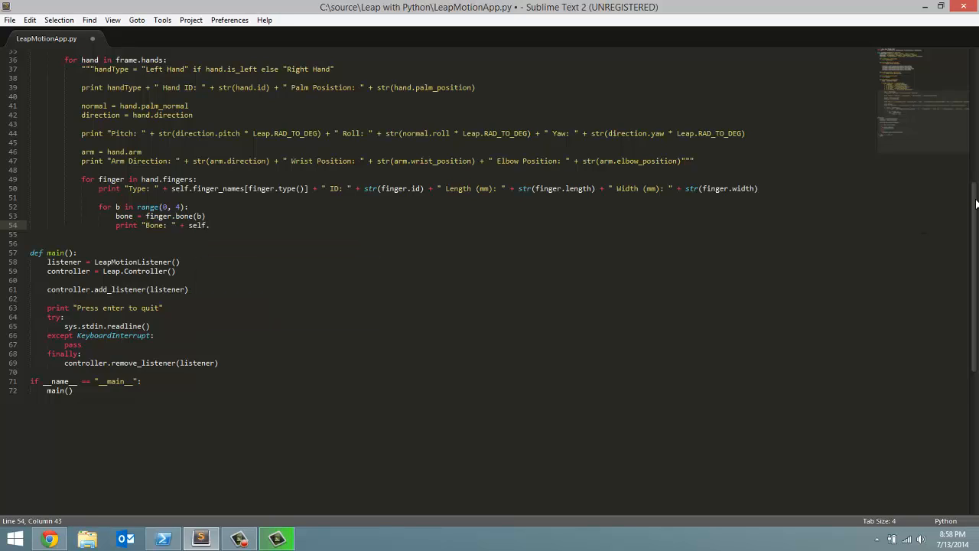
pyautogui.scroll(3)
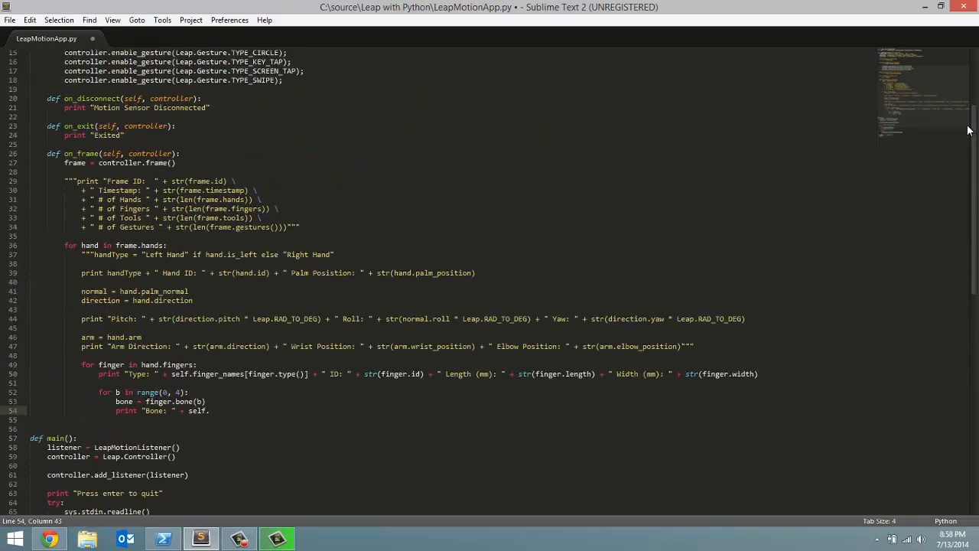
pyautogui.scroll(3)
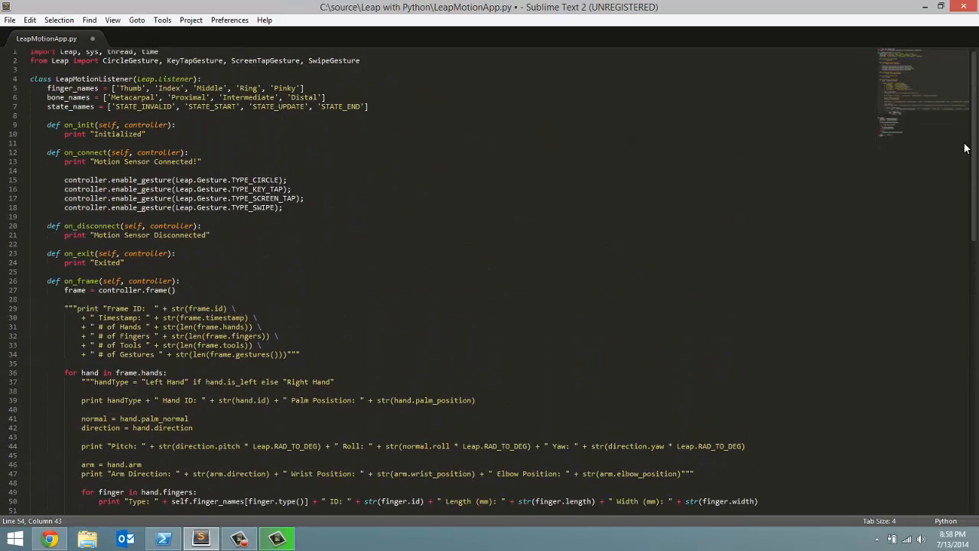
pyautogui.scroll(-3)
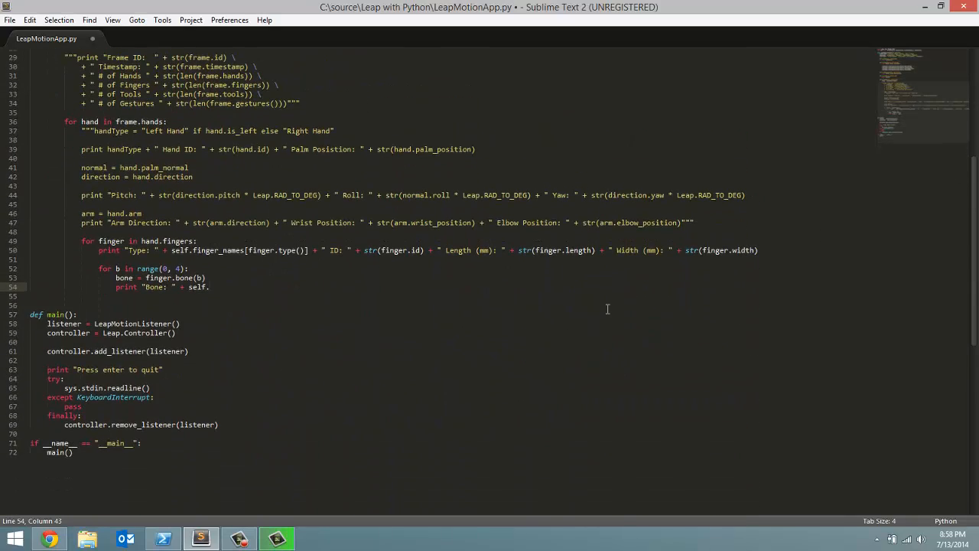
pyautogui.write('bone_names')
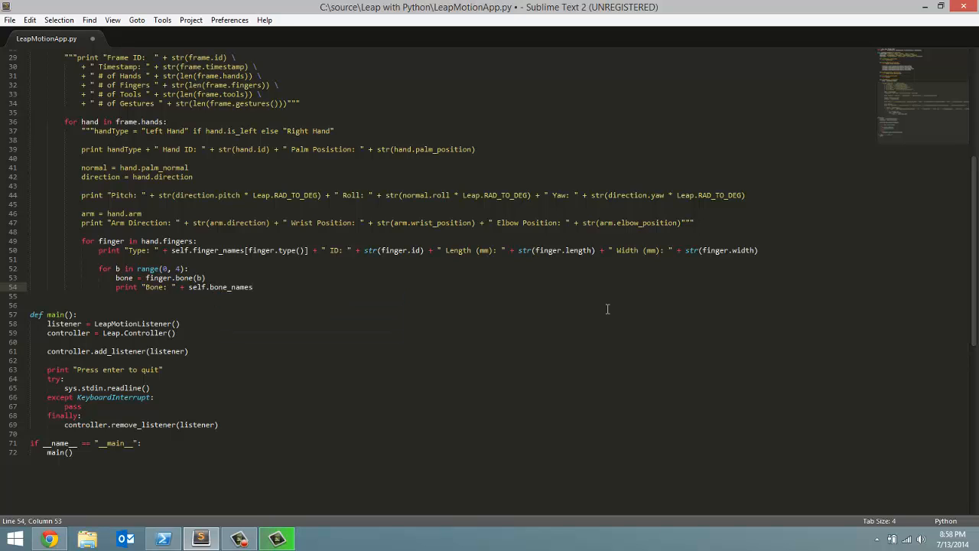
pyautogui.write('[]')
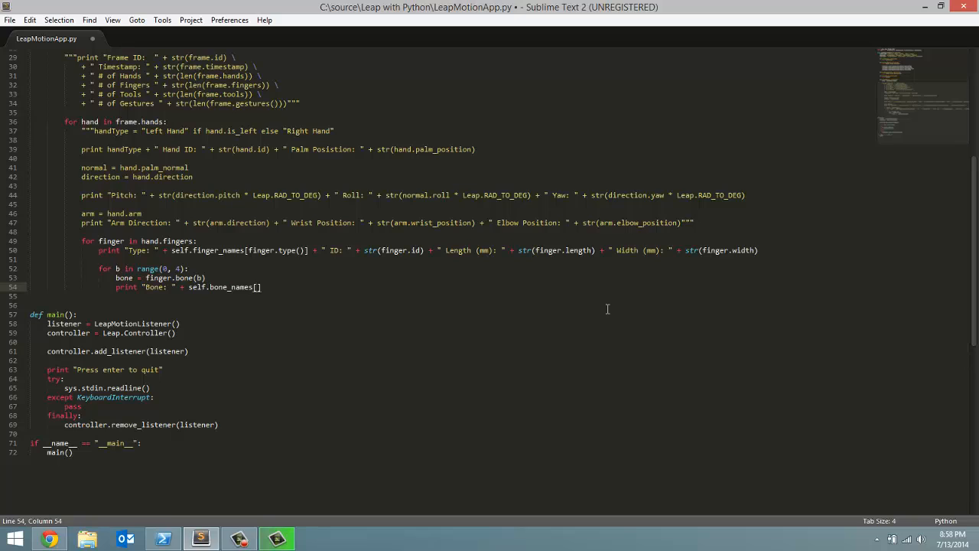
pyautogui.write('bone')
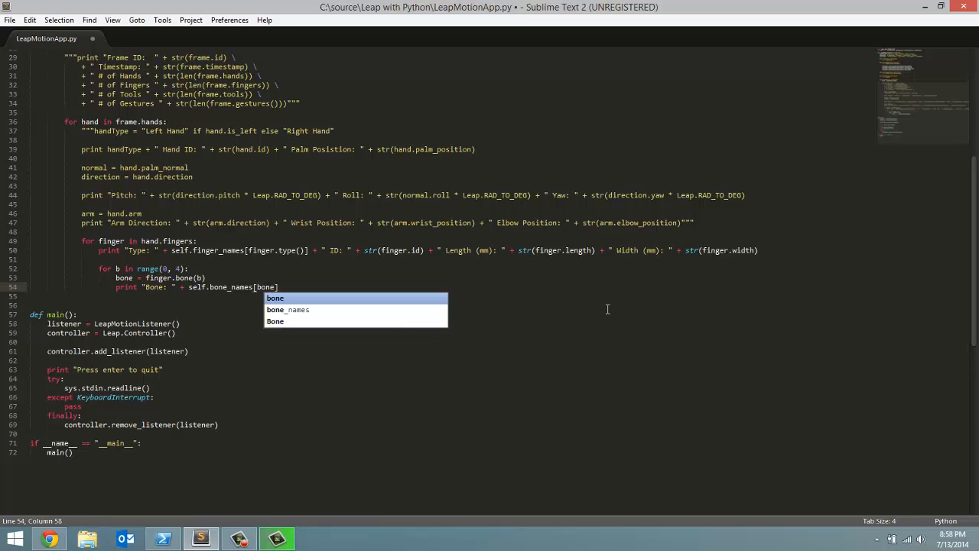
pyautogui.write('.type')
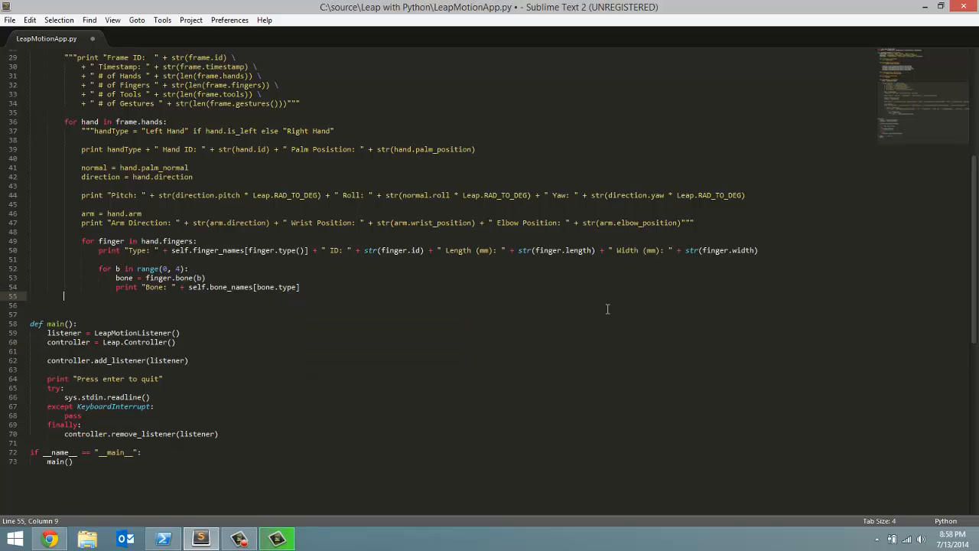
pyautogui.press('backspace')
pyautogui.write(' + ""')
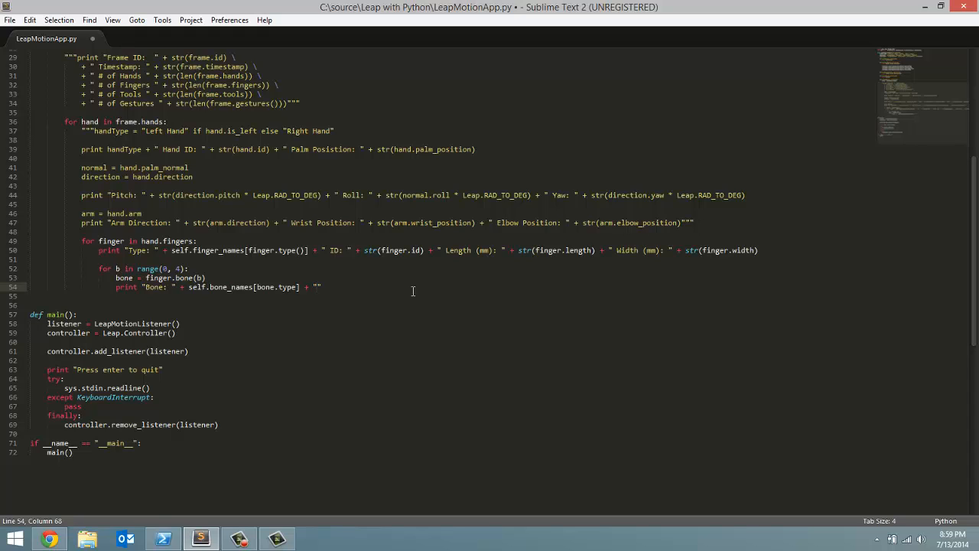
pyautogui.moveTo(511, 297)
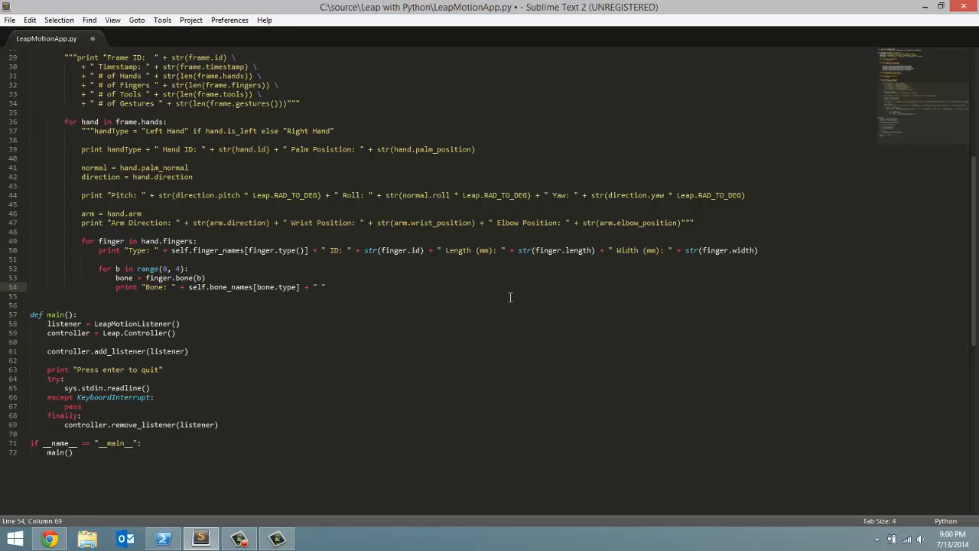
# Append " Start: " + bone.prev_joint to the bone print line
pyautogui.write('Start:')
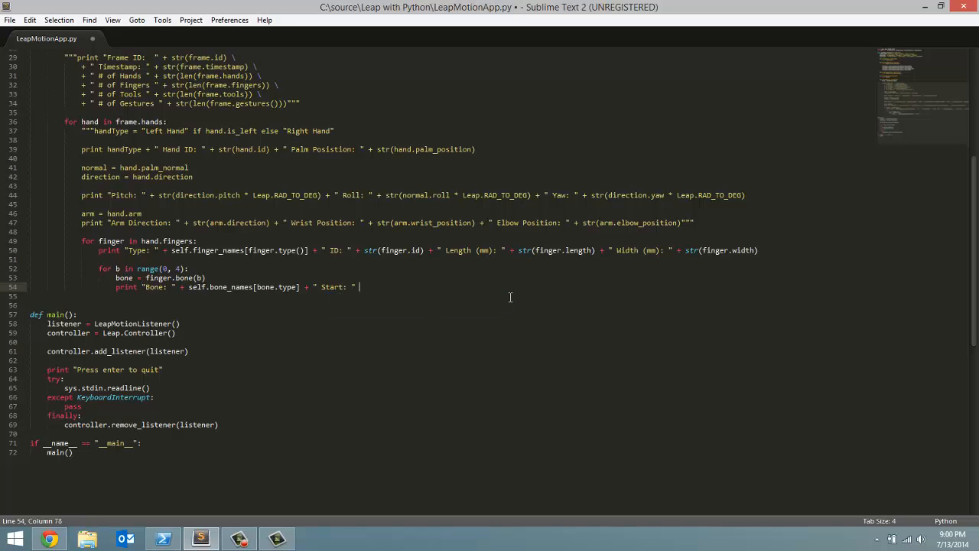
pyautogui.write('+')
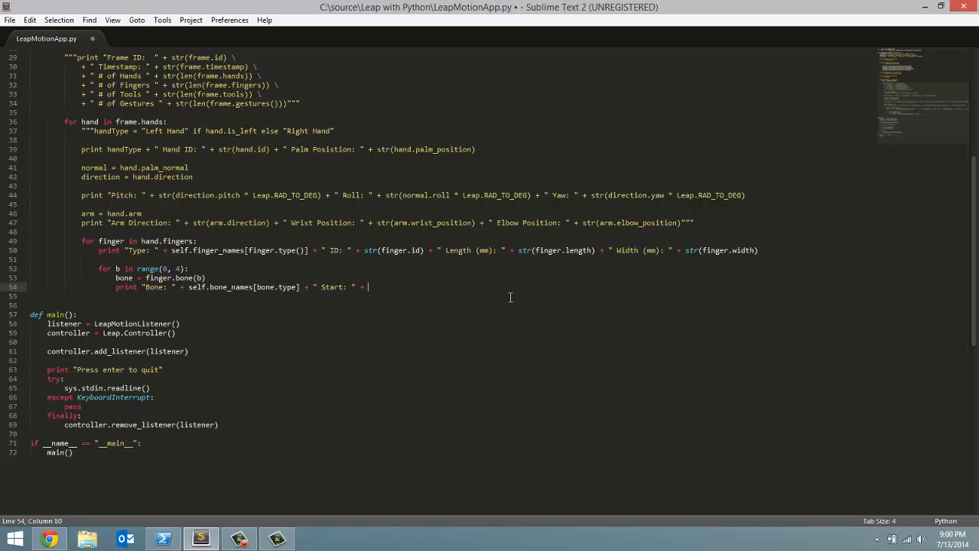
pyautogui.write('bone.')
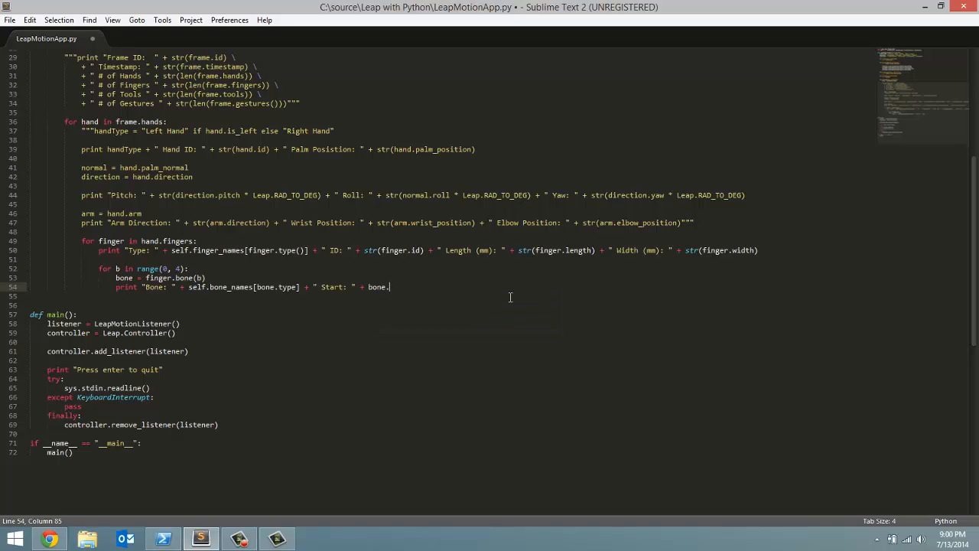
pyautogui.write('prev_')
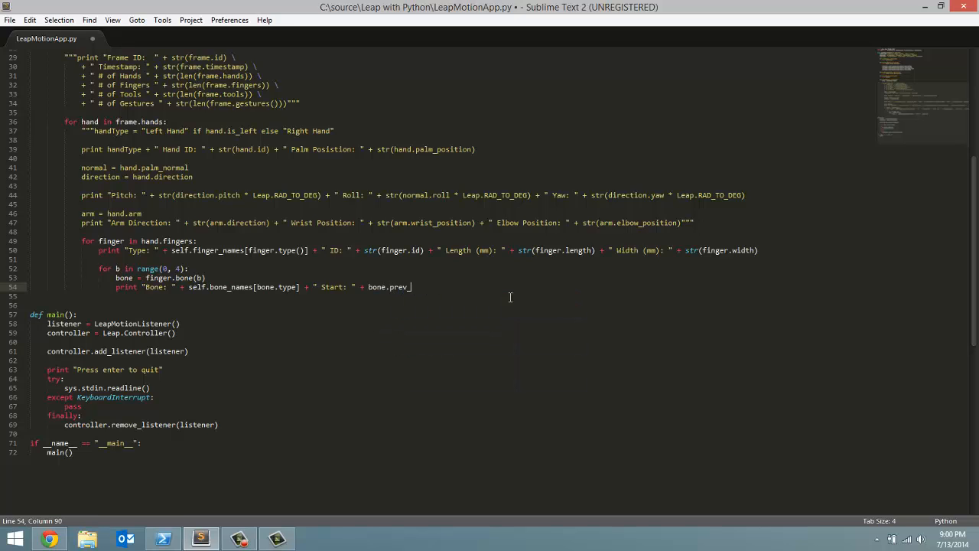
pyautogui.write('joint')
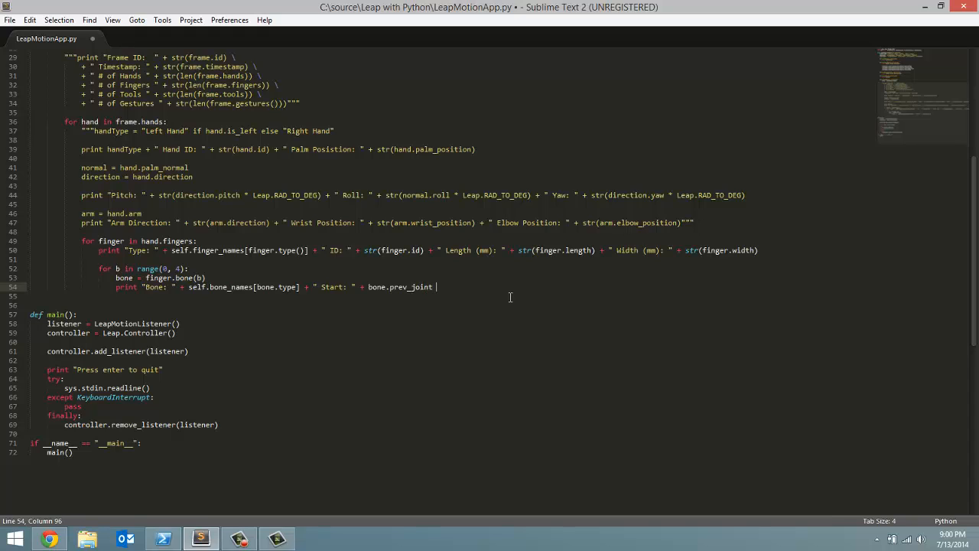
# Append " End: " + bone.next_joint to the bone print line
pyautogui.write('+ ""')
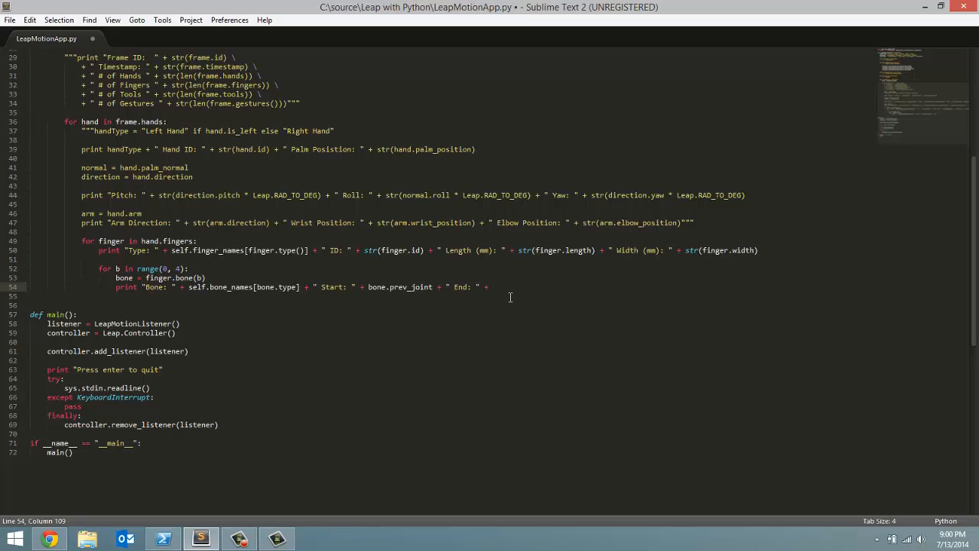
pyautogui.write('bone')
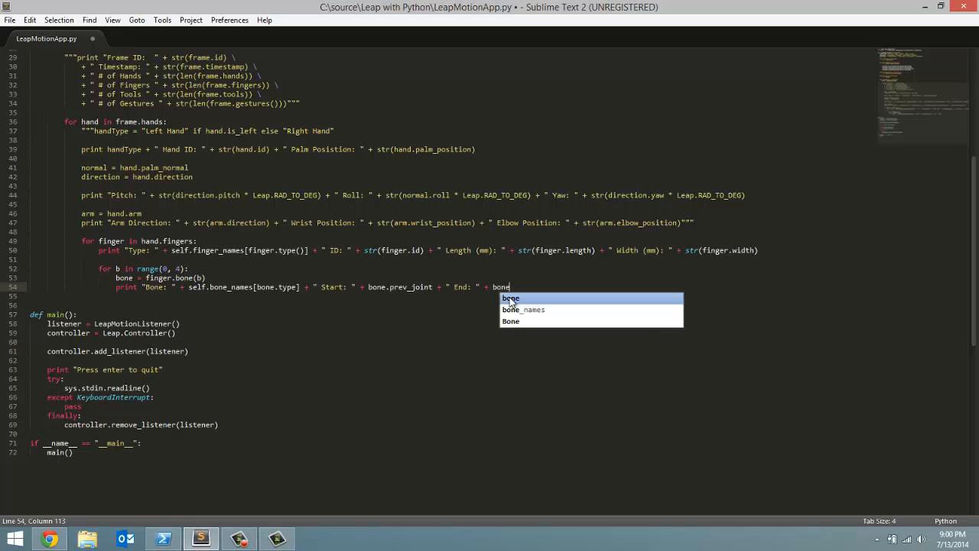
pyautogui.write('.ne')
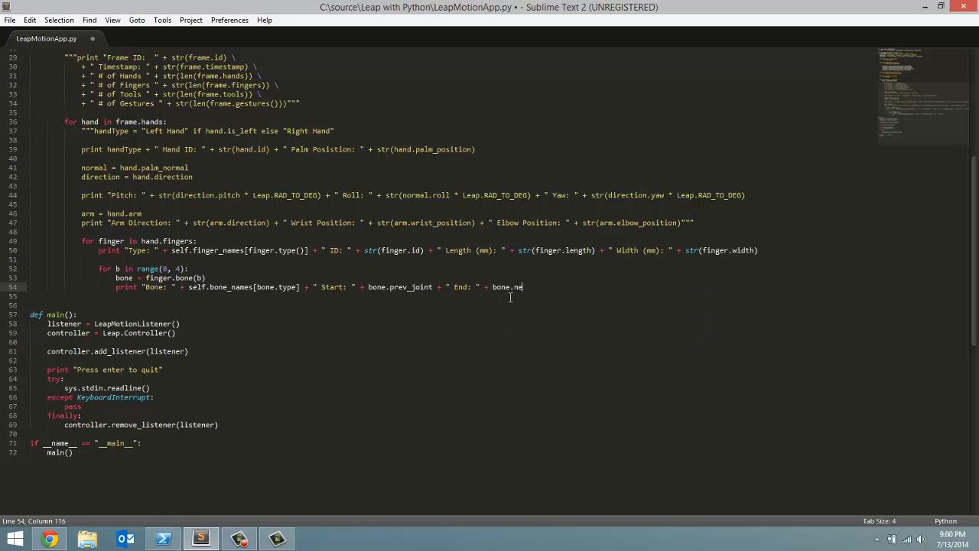
pyautogui.write('xt_jo')
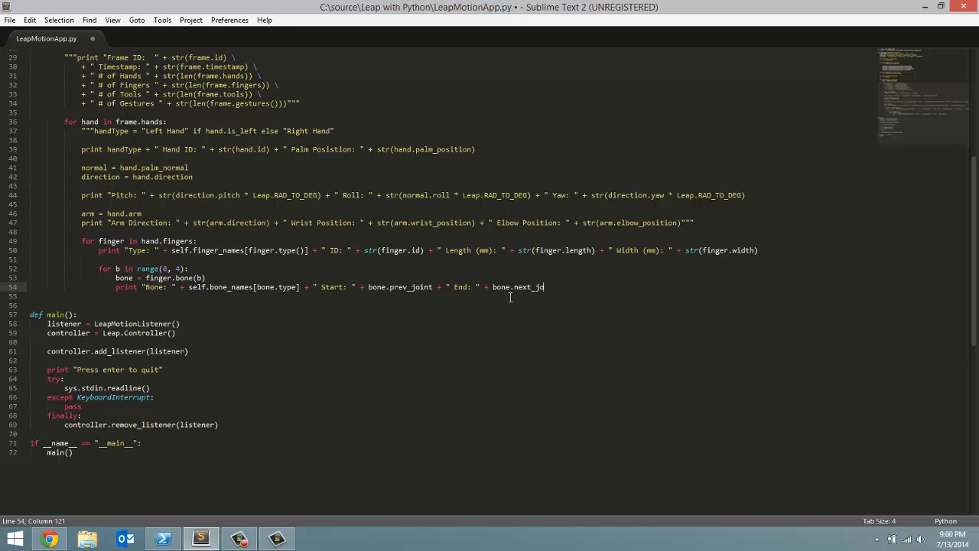
pyautogui.write('int')
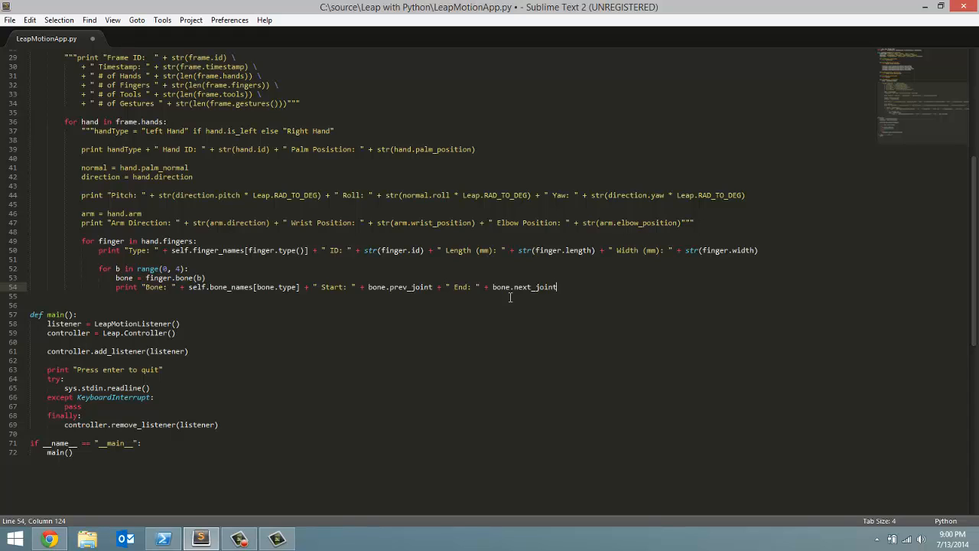
# Extend the bone print line with + " Direction: " + bone.direction
pyautogui.write('+ "D')
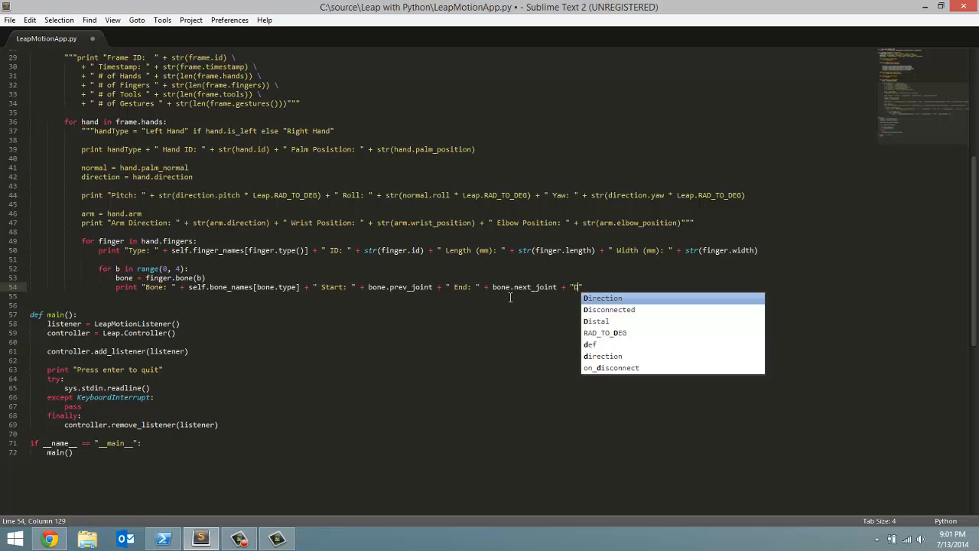
pyautogui.write('D')
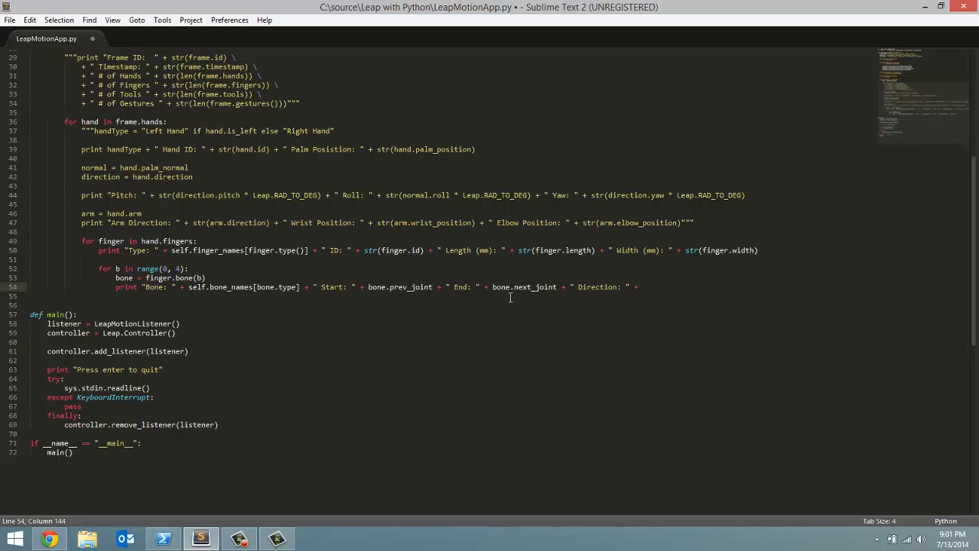
pyautogui.write('bone.')
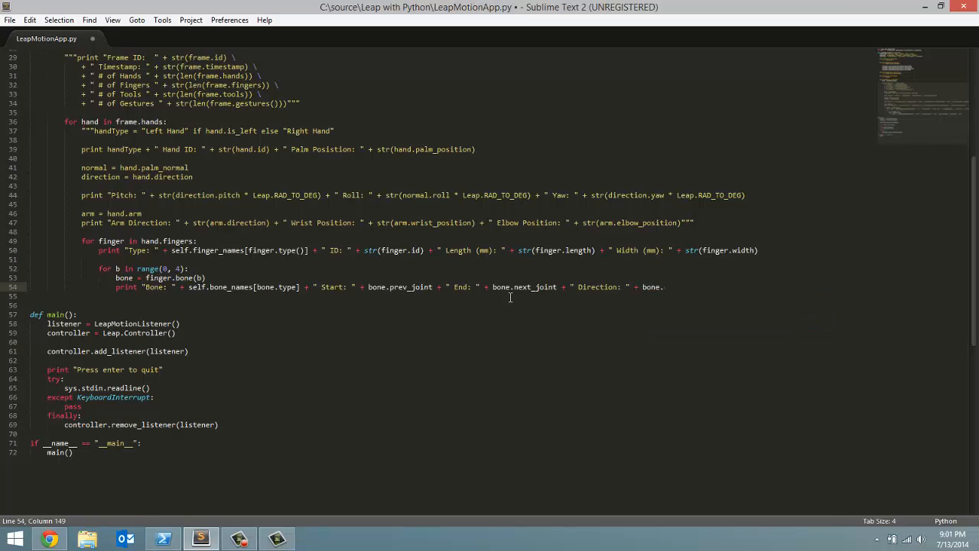
pyautogui.write('direction')
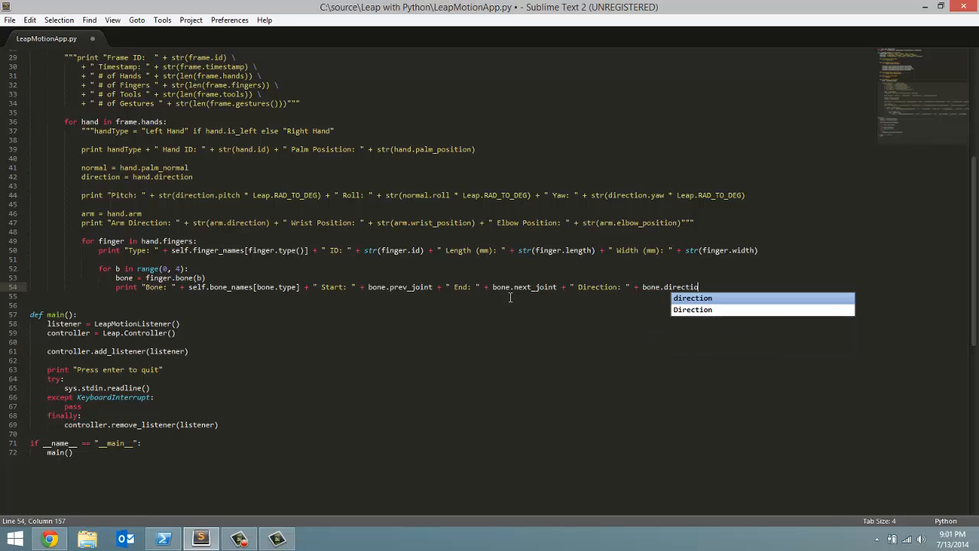
pyautogui.write('n')
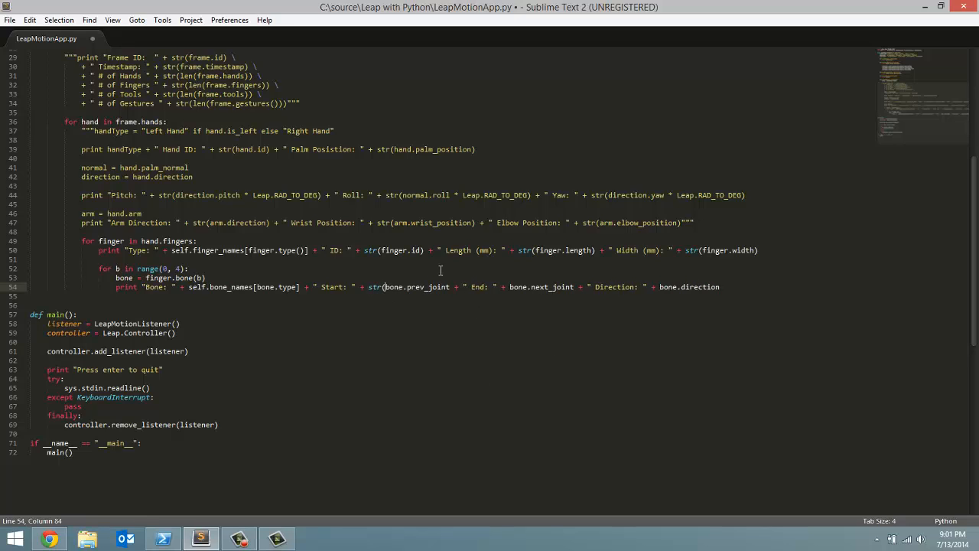
# Wrap prev_joint, next_joint and direction in str() and save the script
pyautogui.click(536, 288)
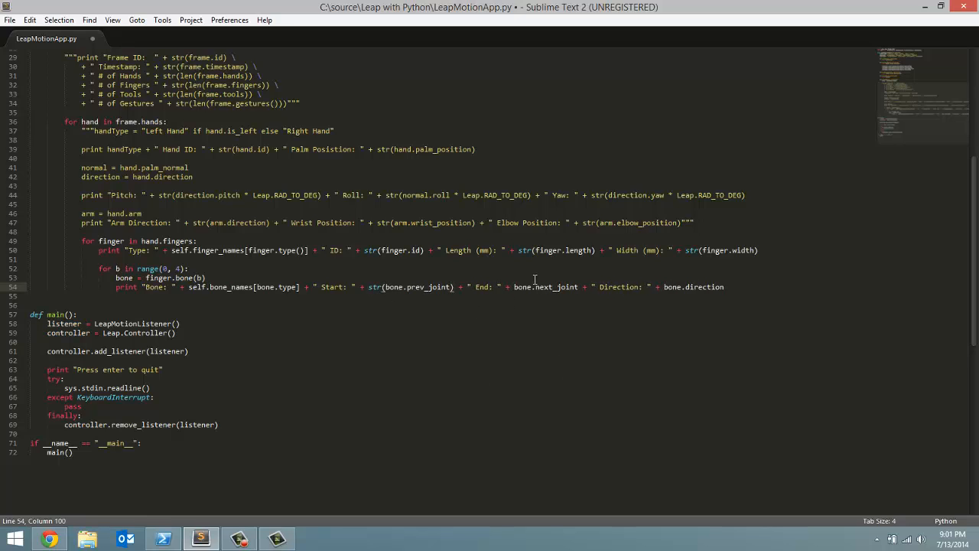
pyautogui.click(515, 288)
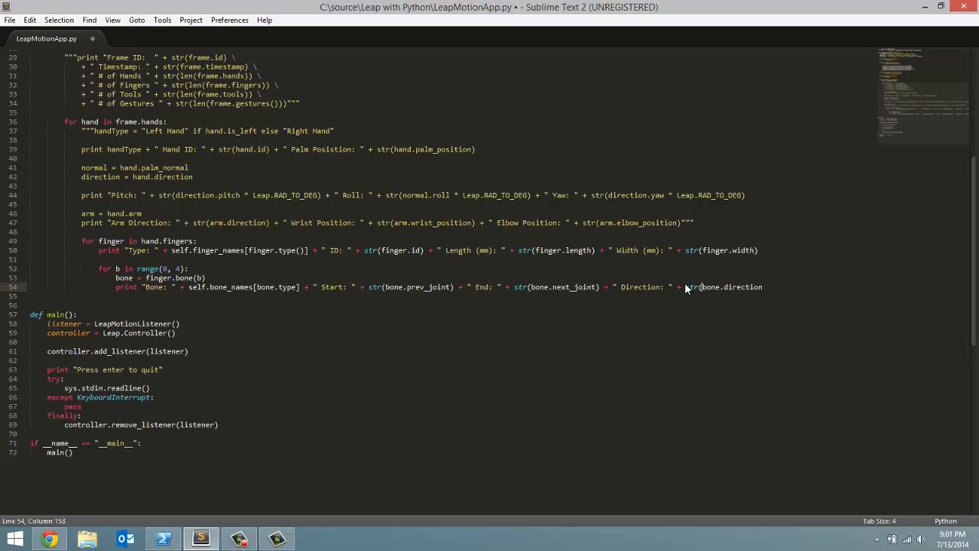
pyautogui.click(762, 288)
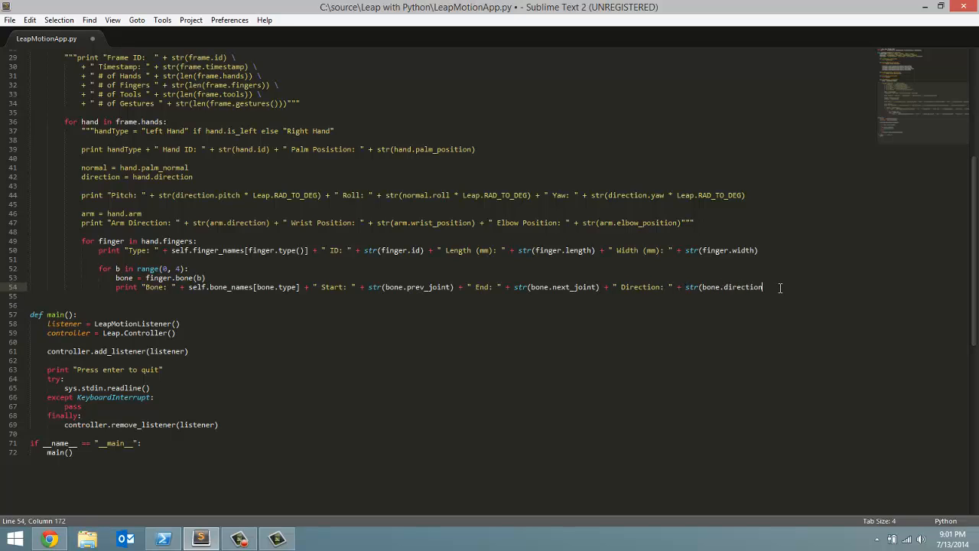
pyautogui.press('ctrl+s')
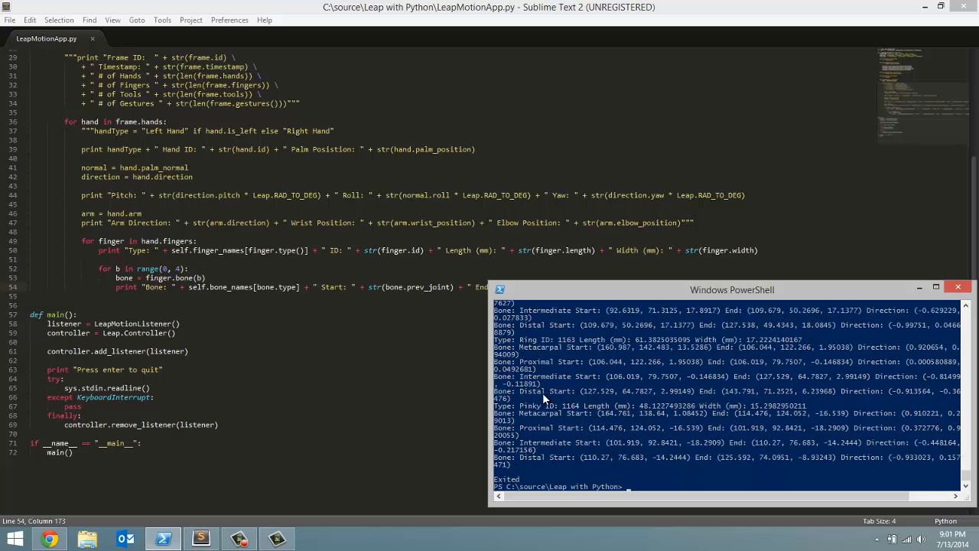
pyautogui.moveTo(582, 419)
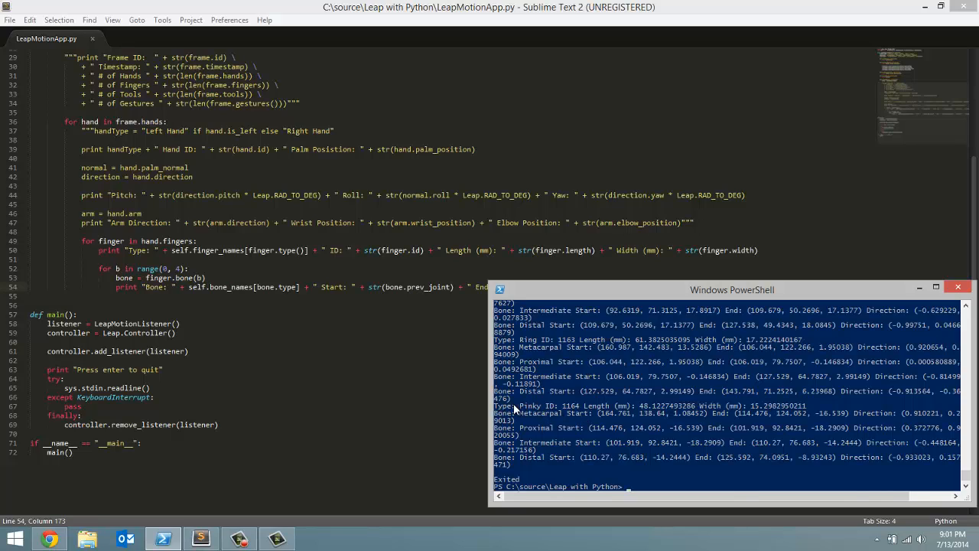
pyautogui.moveTo(625, 407)
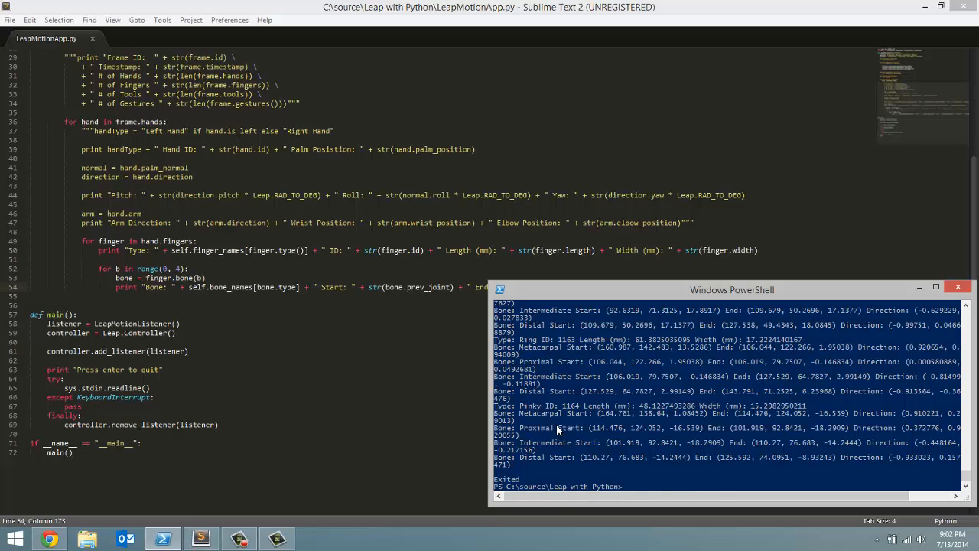
pyautogui.moveTo(612, 419)
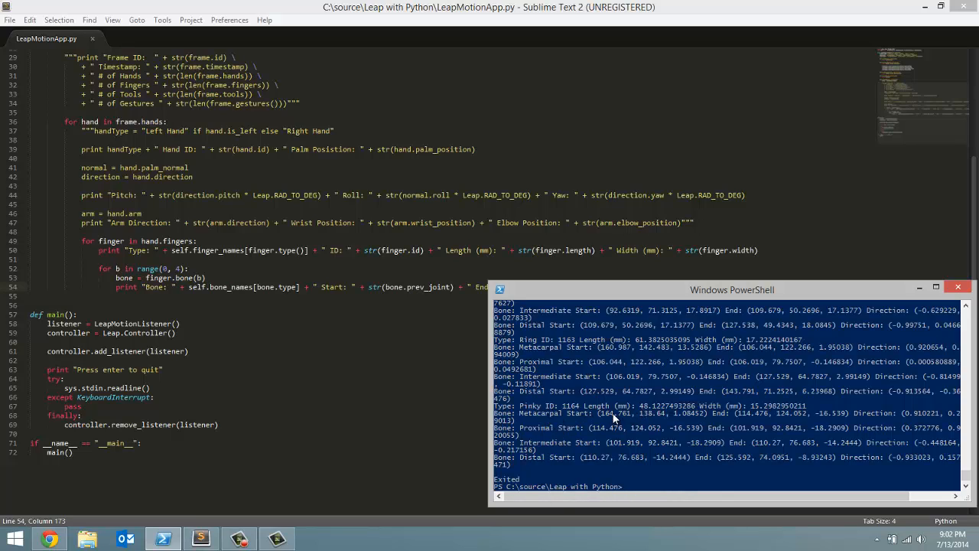
pyautogui.moveTo(627, 496)
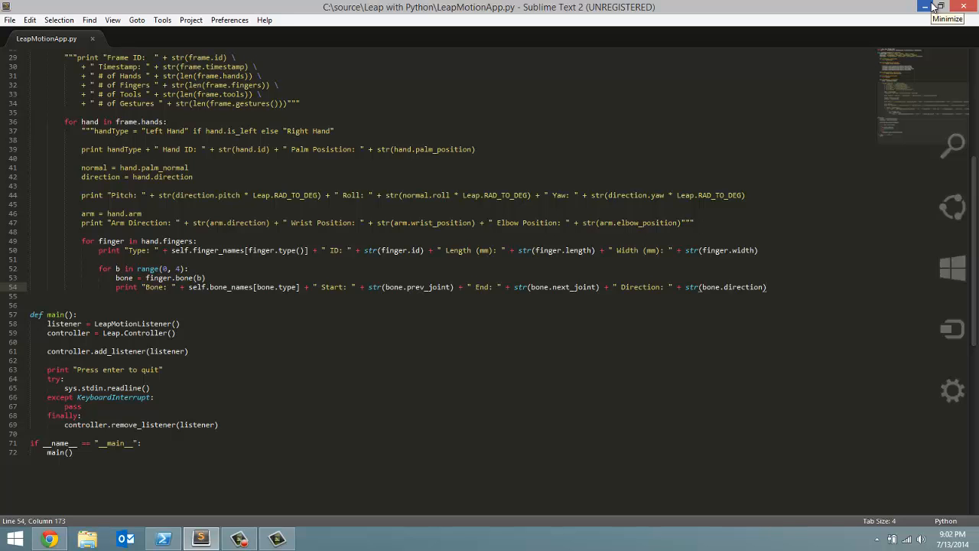
# Minimize Sublime Text to show the desktop and bring up the recorder controls
pyautogui.click(936, 6)
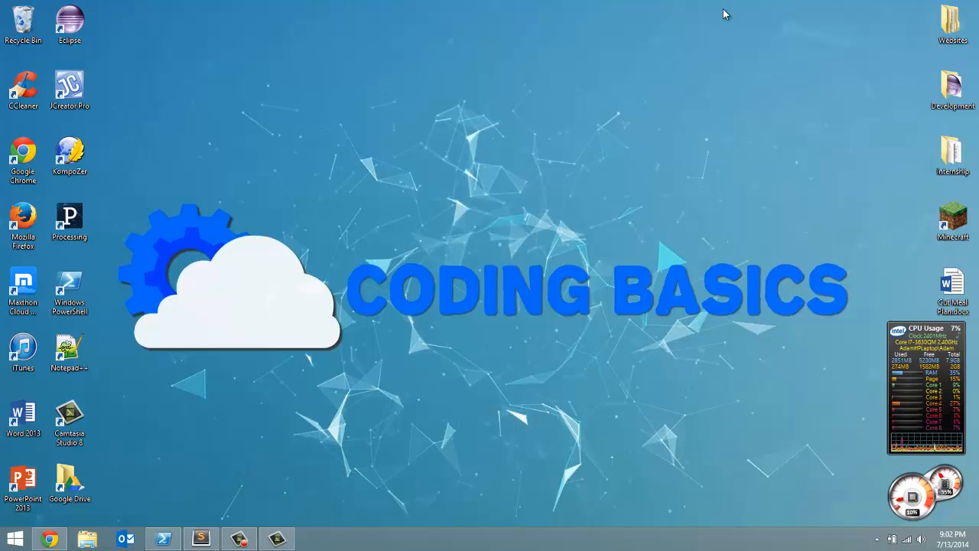
pyautogui.moveTo(275, 474)
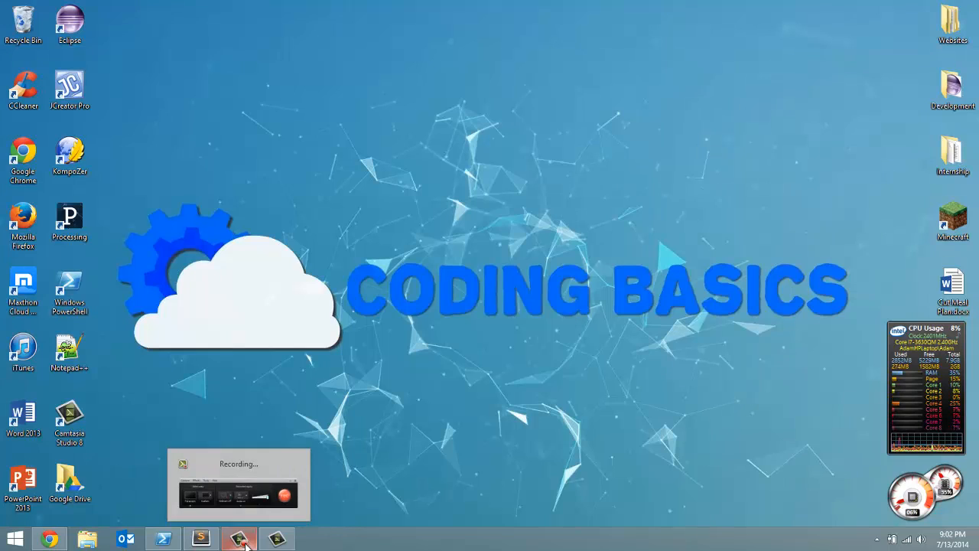
pyautogui.click(239, 539)
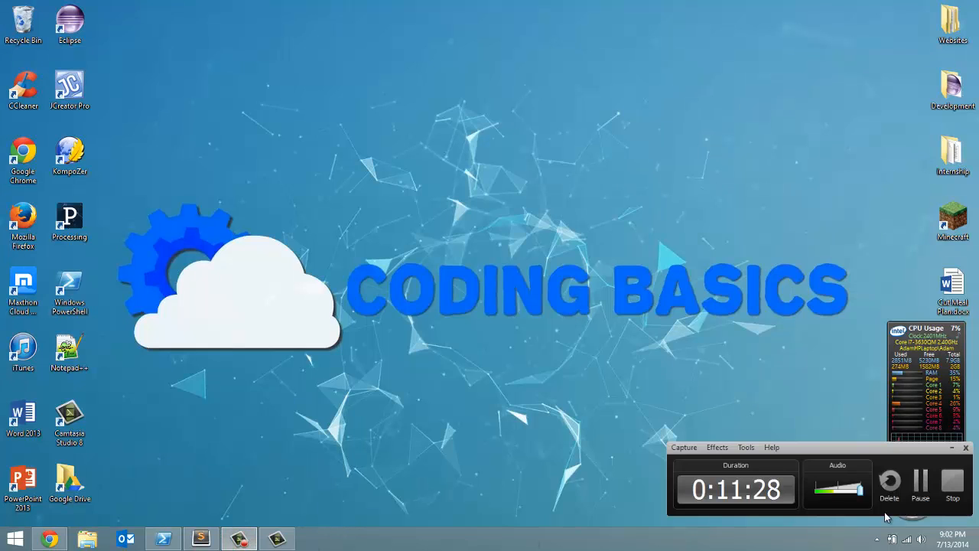